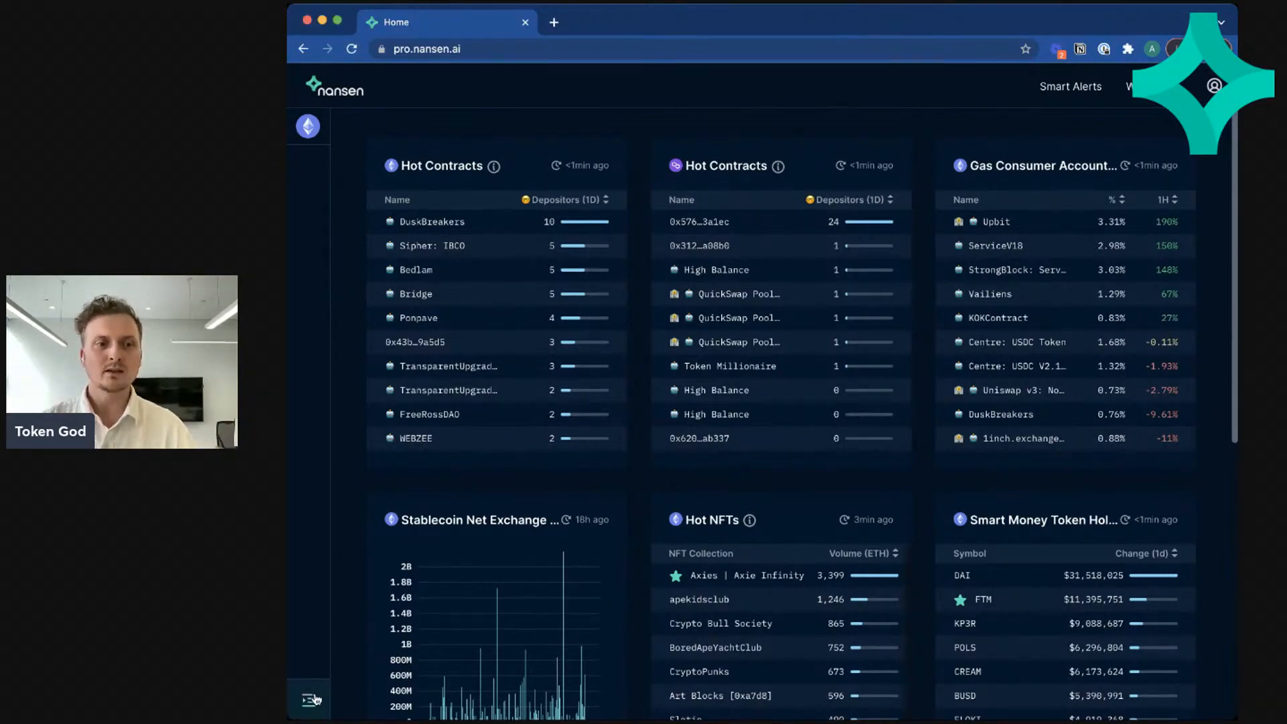
Step: Navigate from the sidebar's Multichain section to the Avalanche analytics page
click(308, 700)
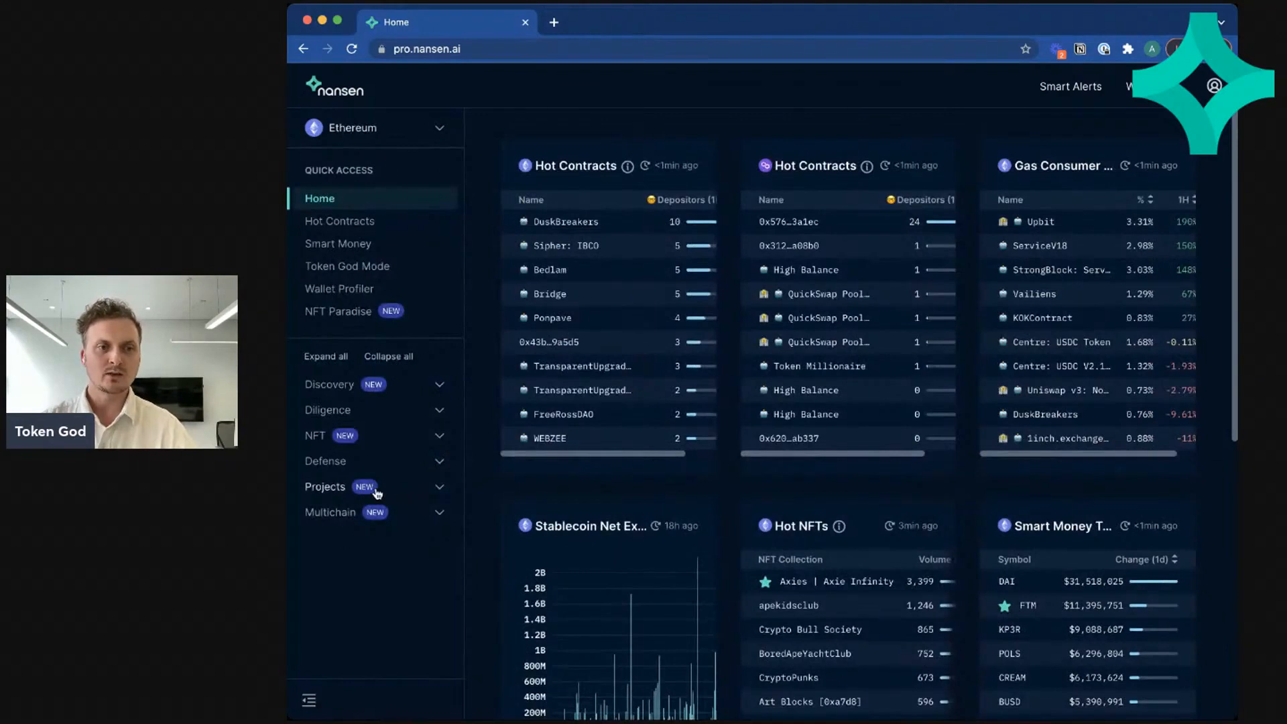
click(324, 485)
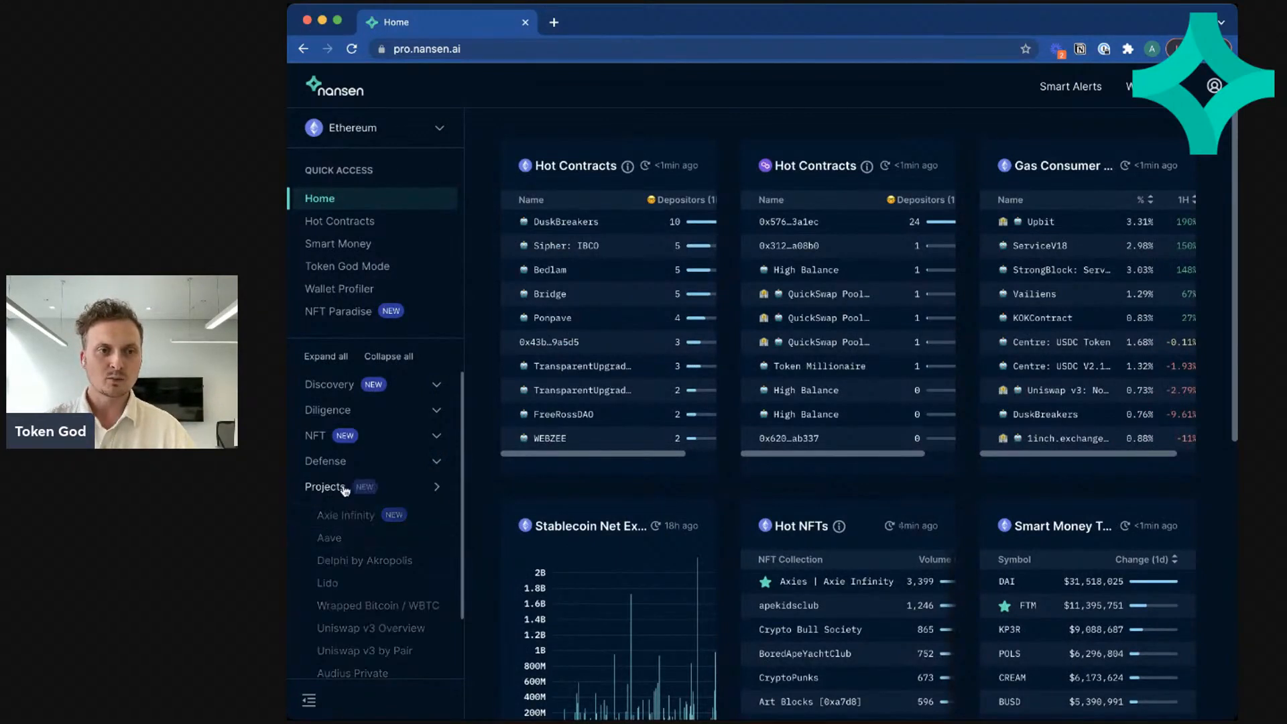
click(324, 487)
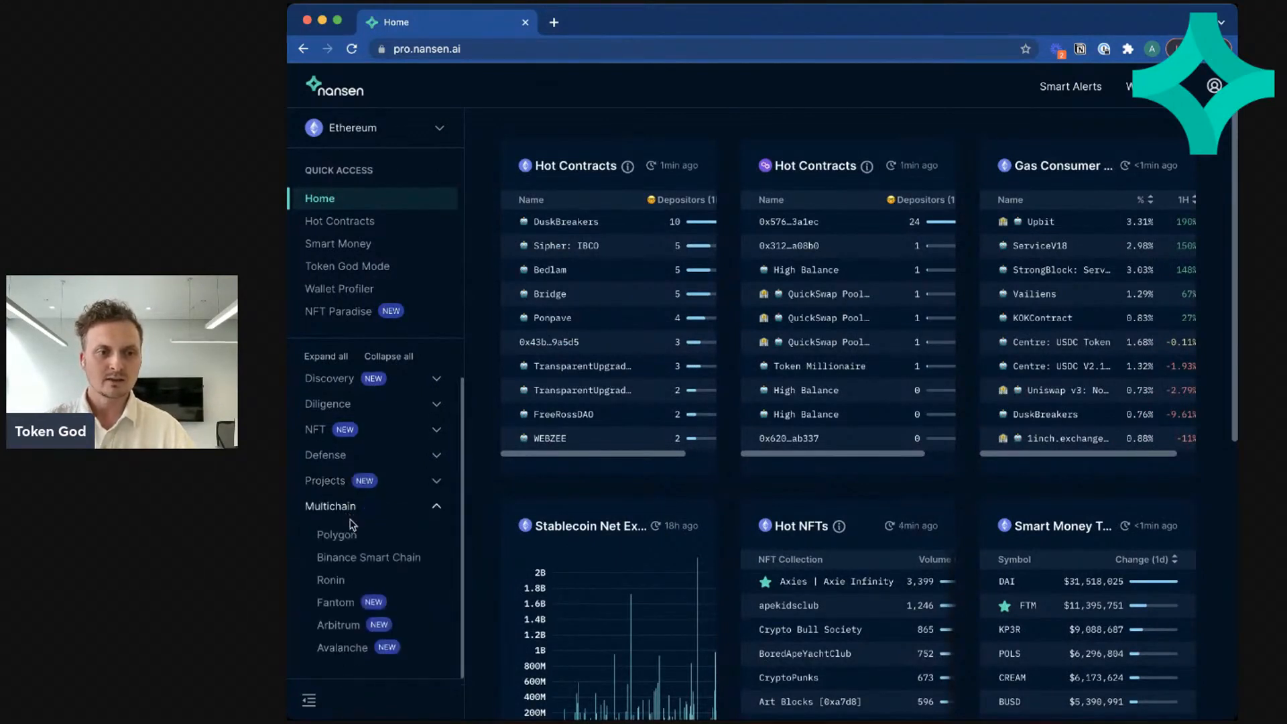
click(342, 647)
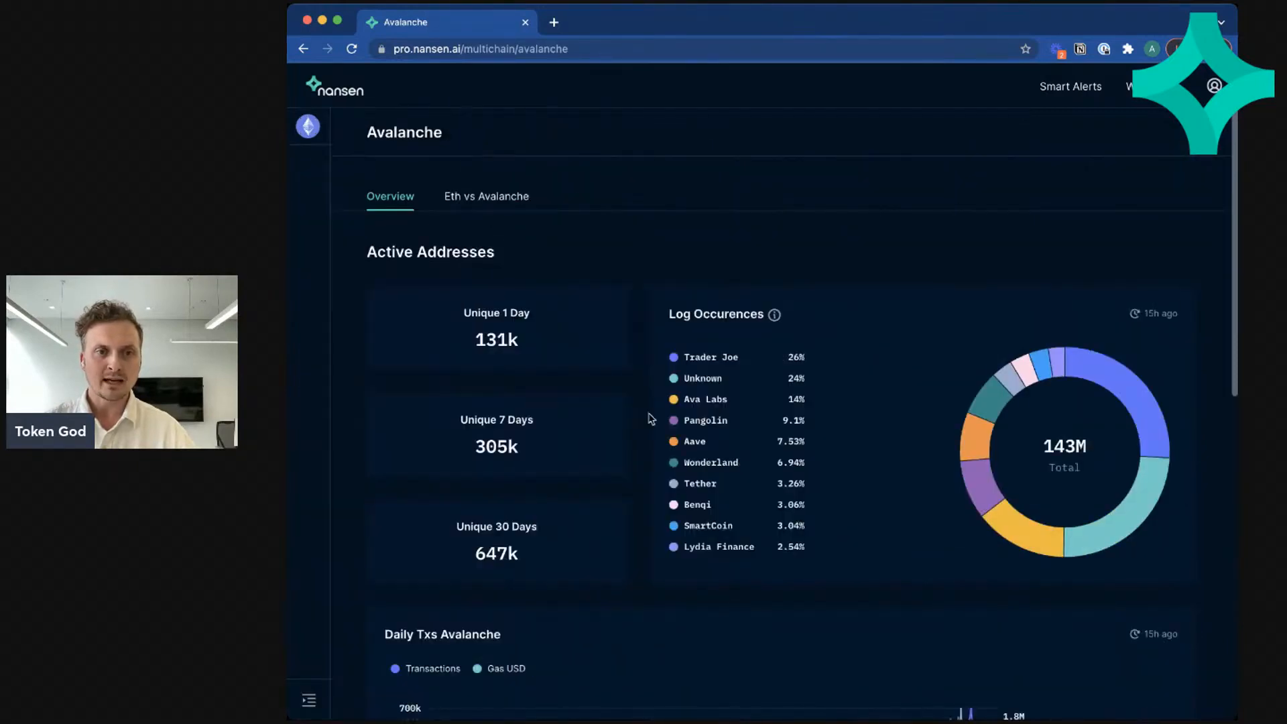
mouse_move(893, 236)
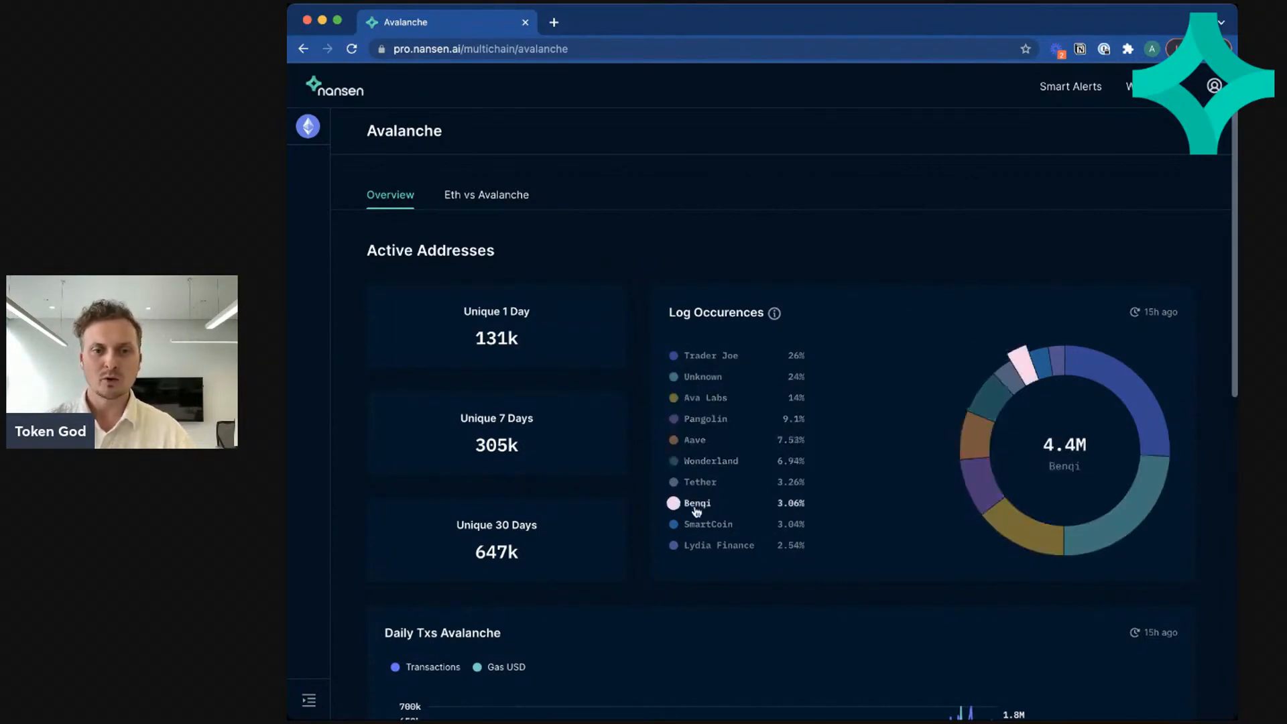
mouse_move(641, 535)
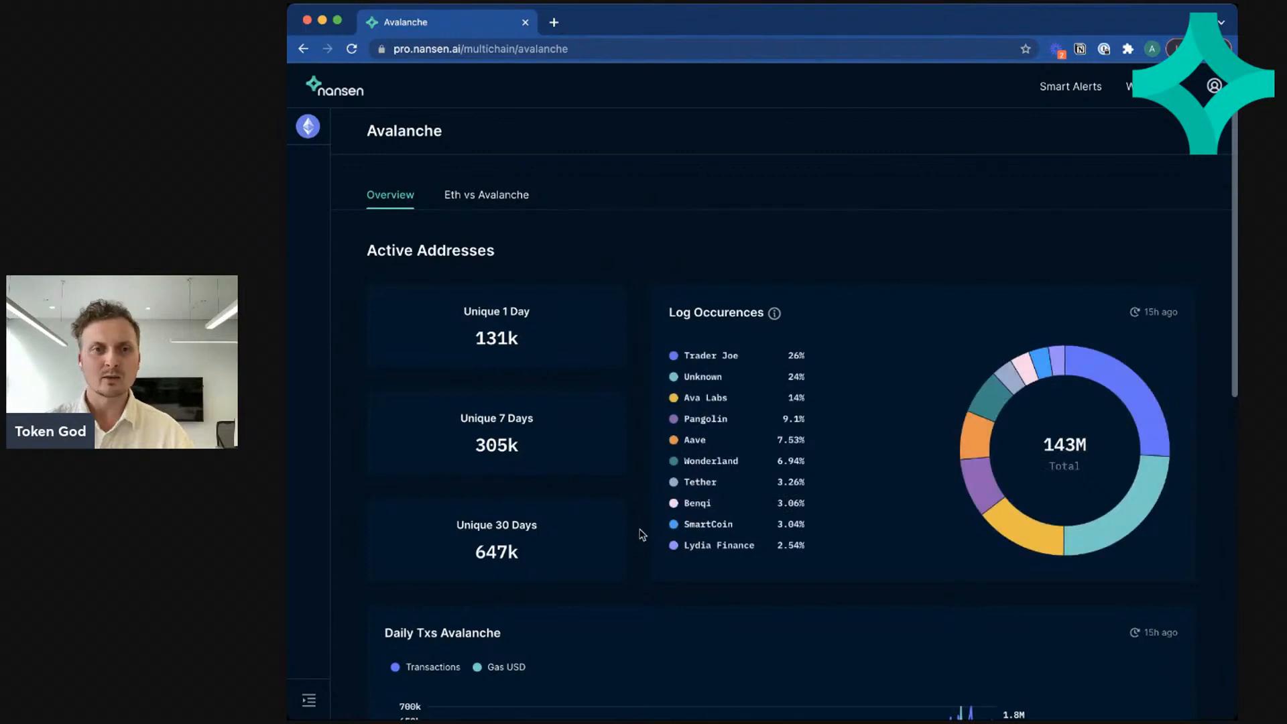
mouse_move(357, 445)
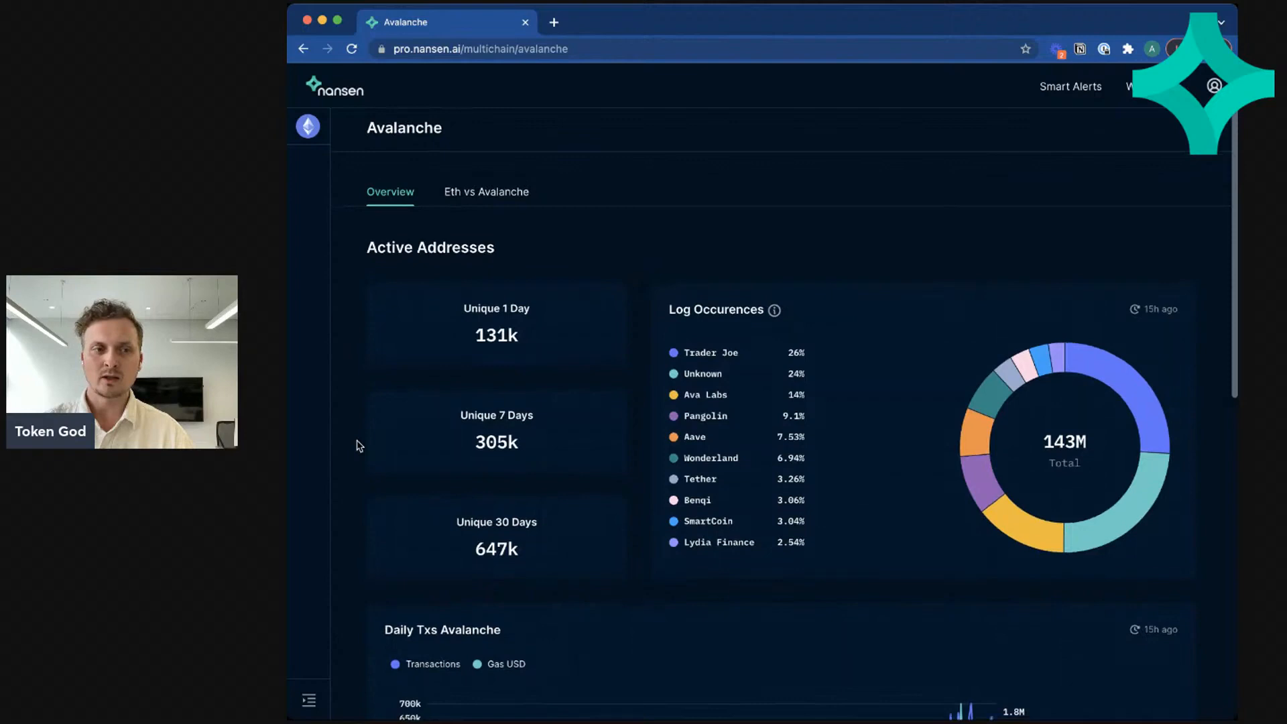
scroll(down, 3)
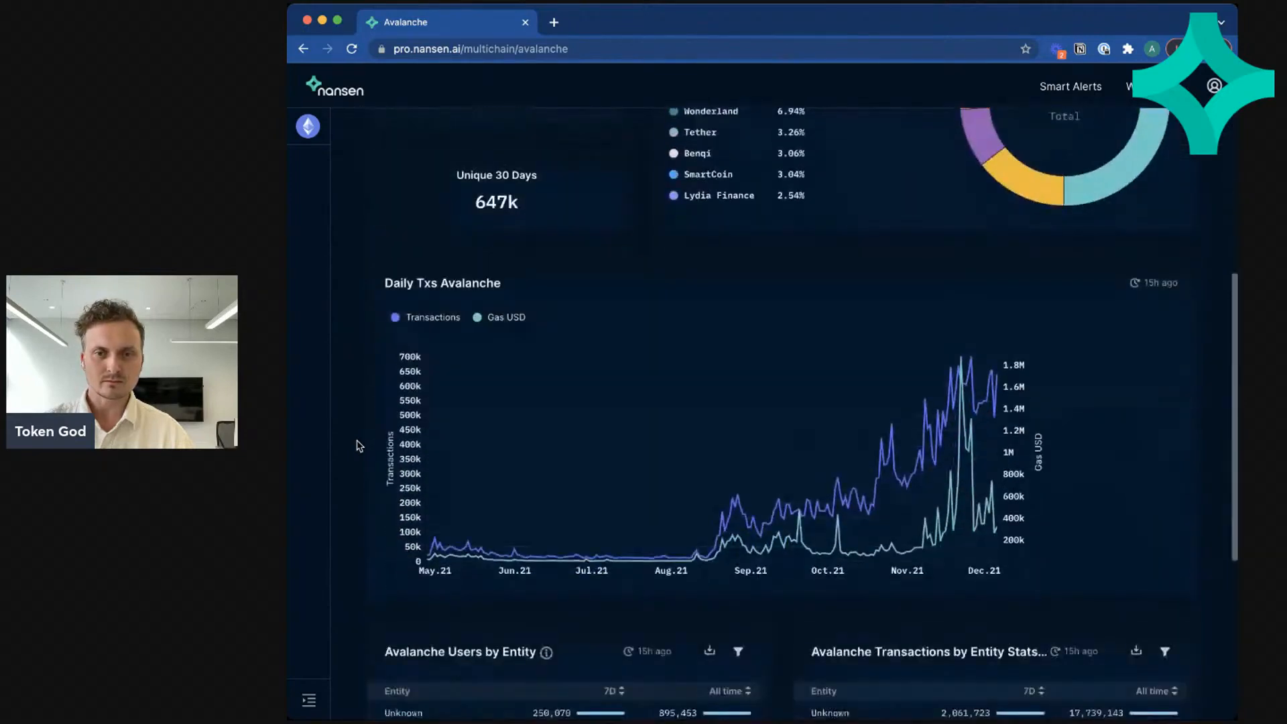
click(395, 318)
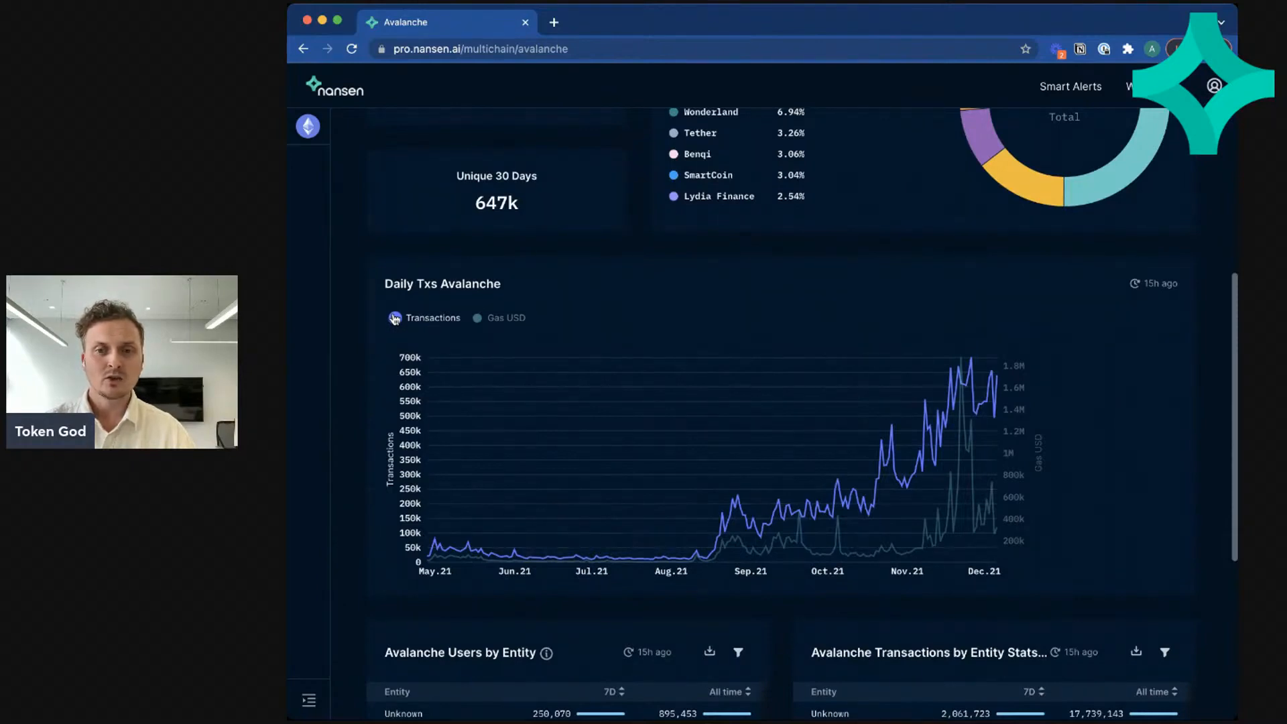
click(476, 317)
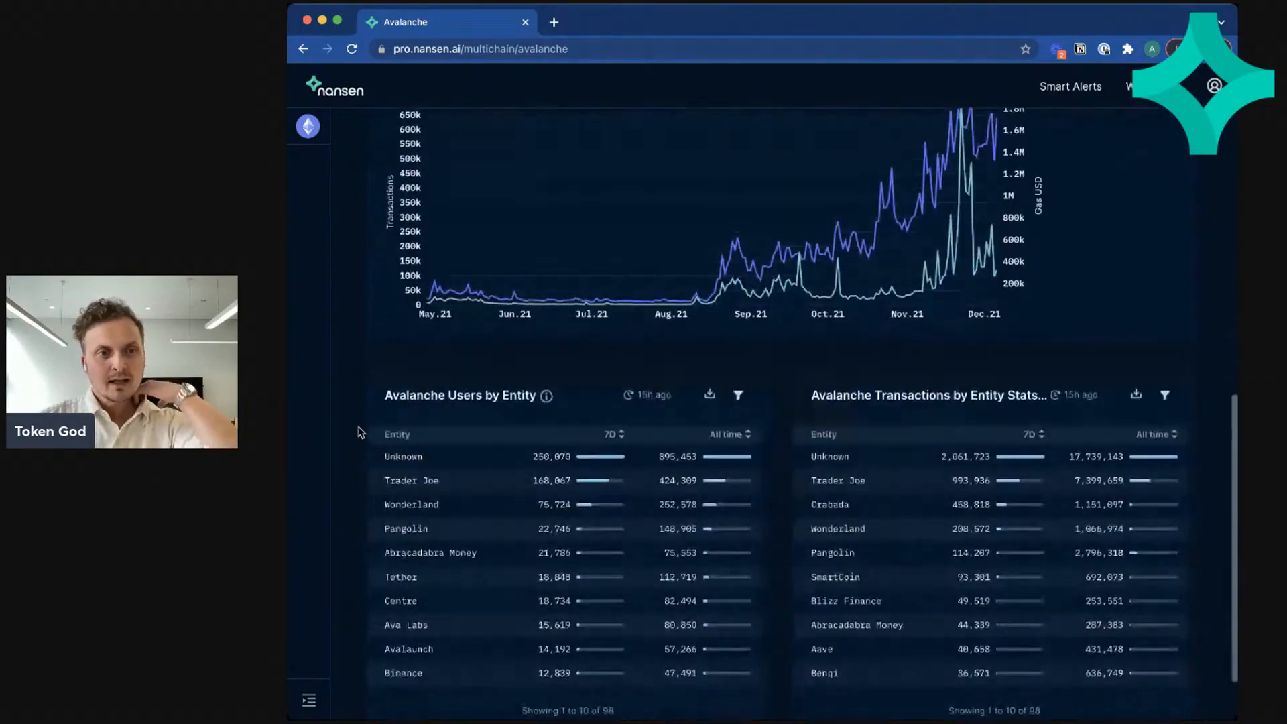
scroll(down, 3)
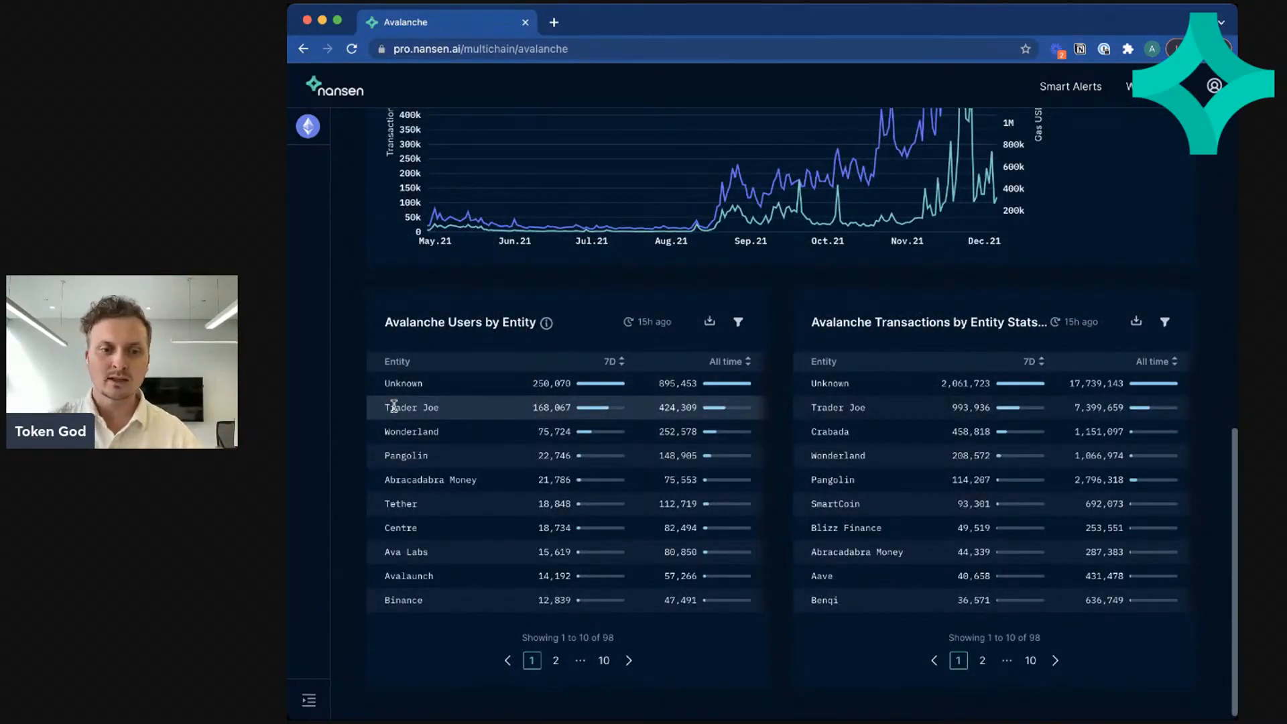
scroll(up, 3)
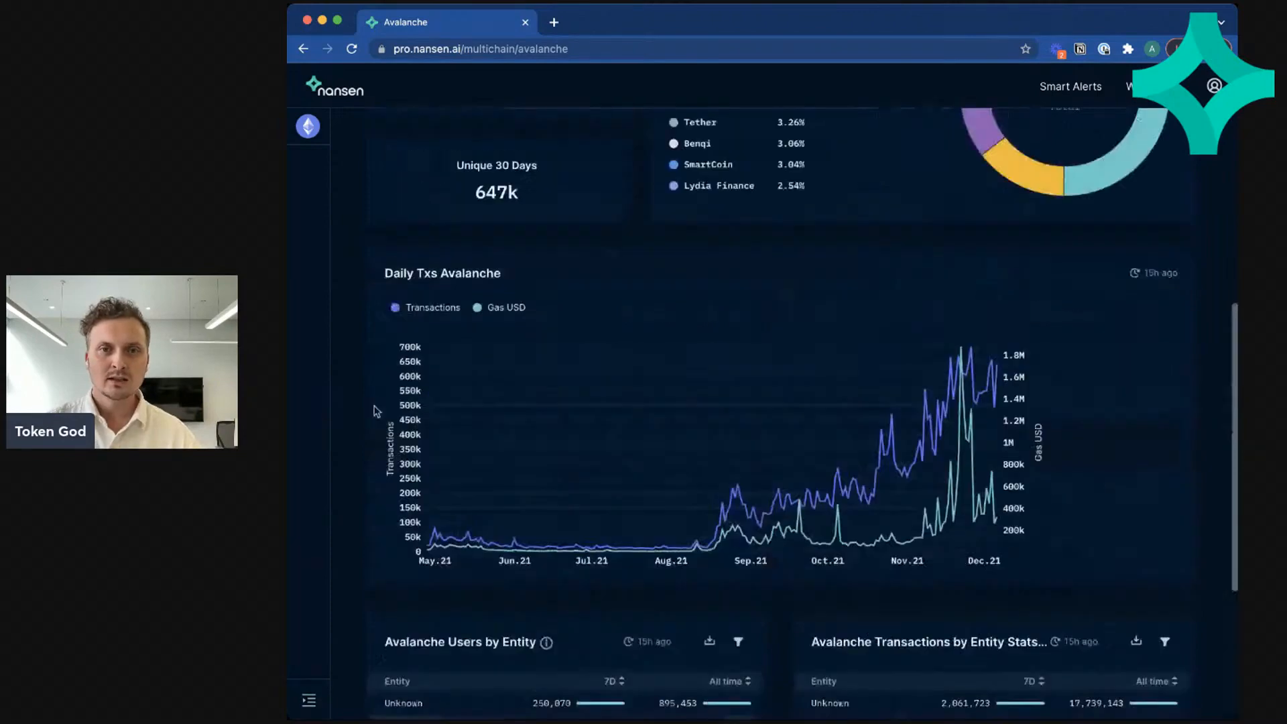
click(486, 196)
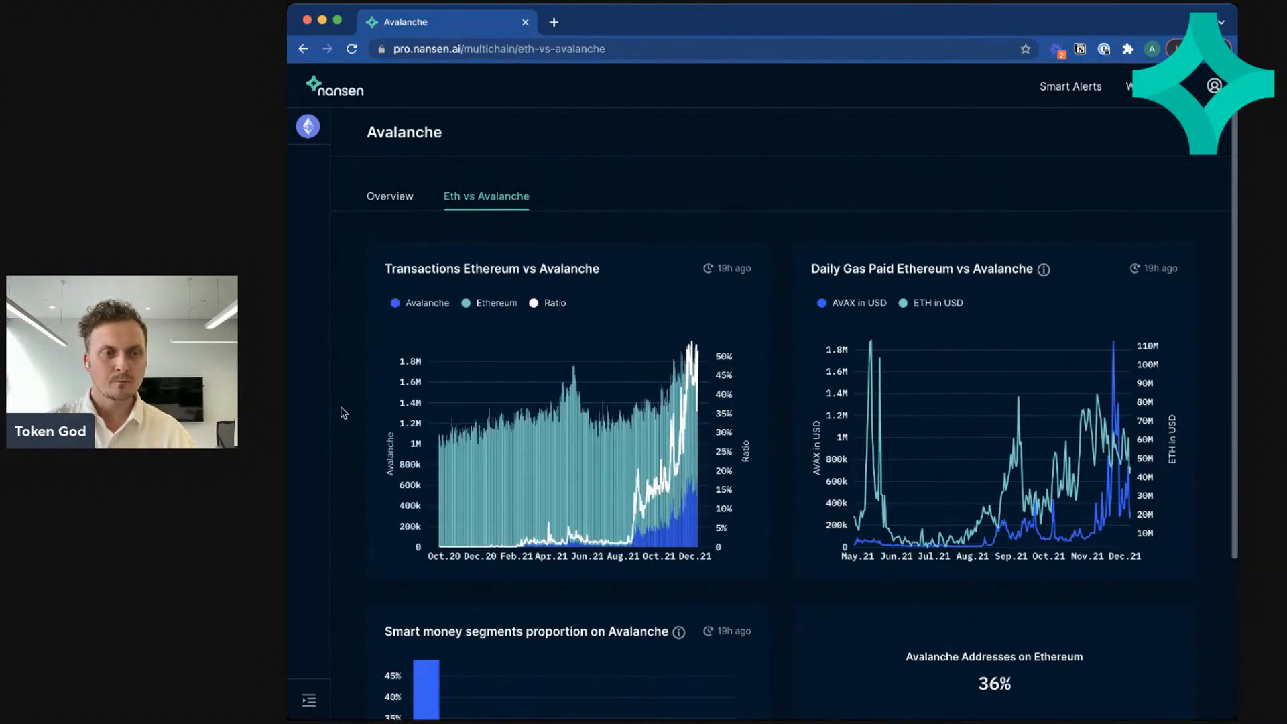
Step: Scroll the Eth vs Avalanche tab to the smart money segments and cross-chain address shares
scroll(down, 3)
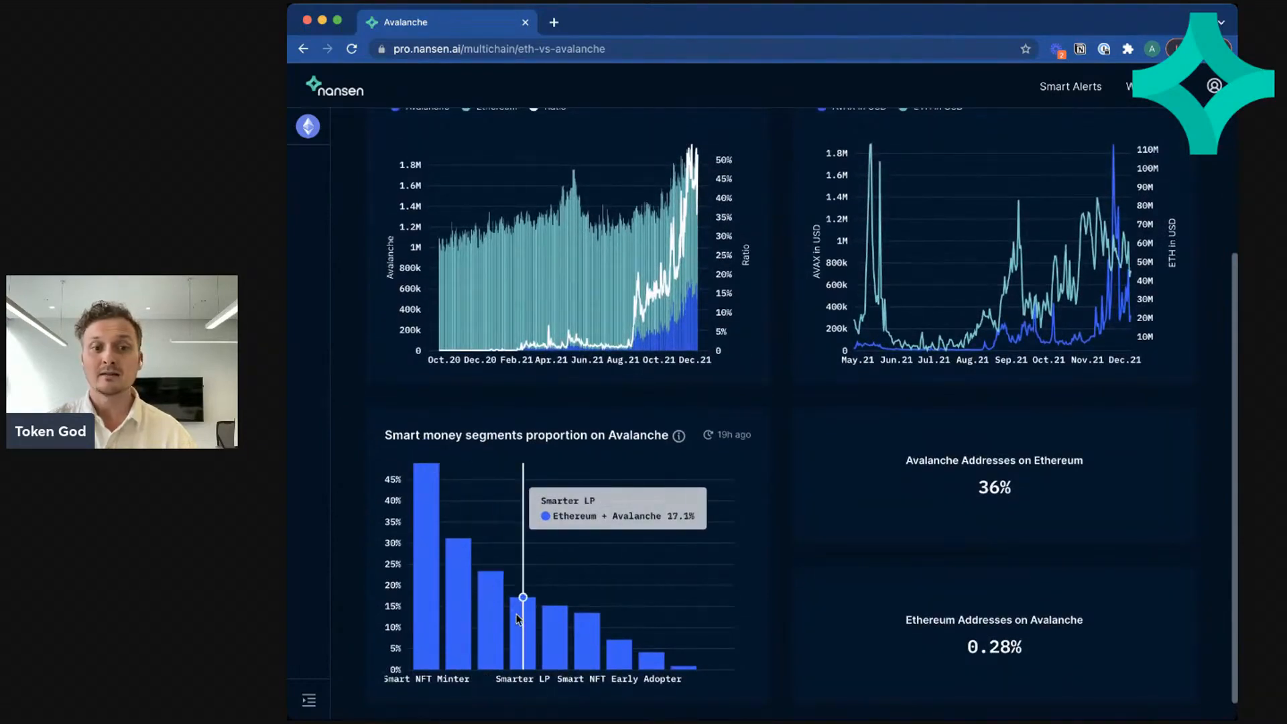
mouse_move(652, 653)
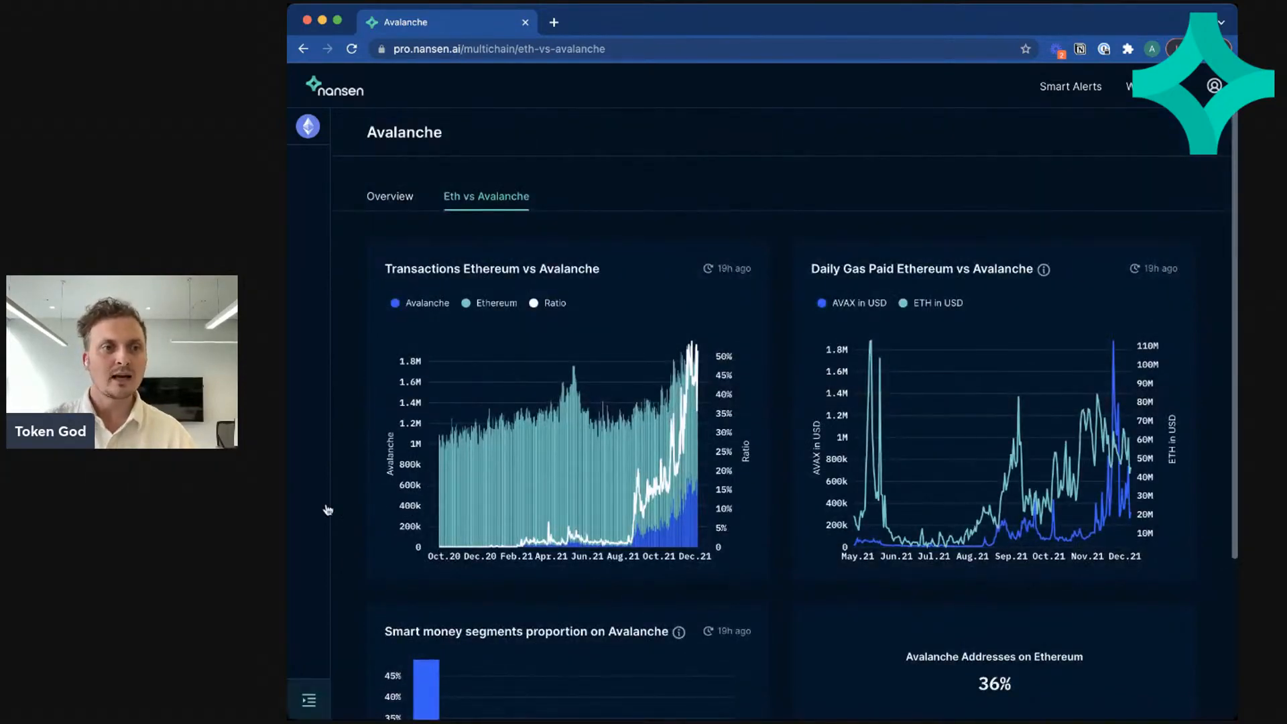
Step: Switch the network selector from Ethereum to Avalanche
click(308, 700)
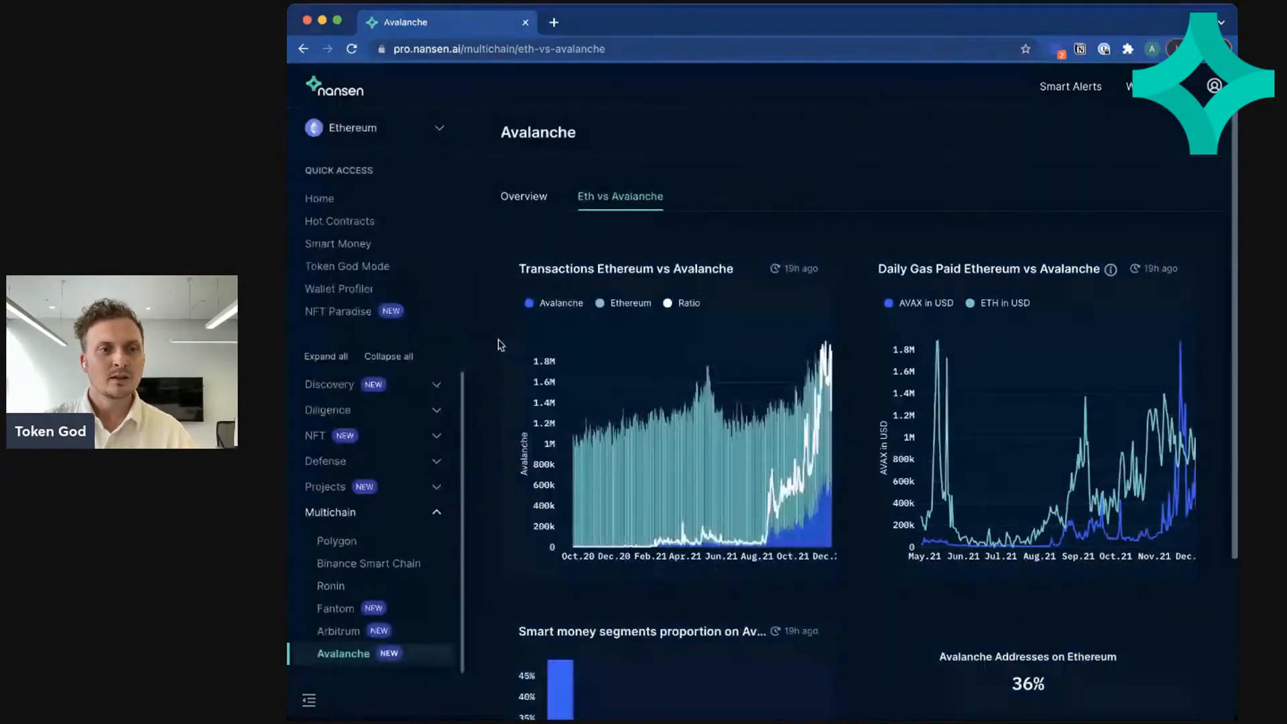
click(375, 127)
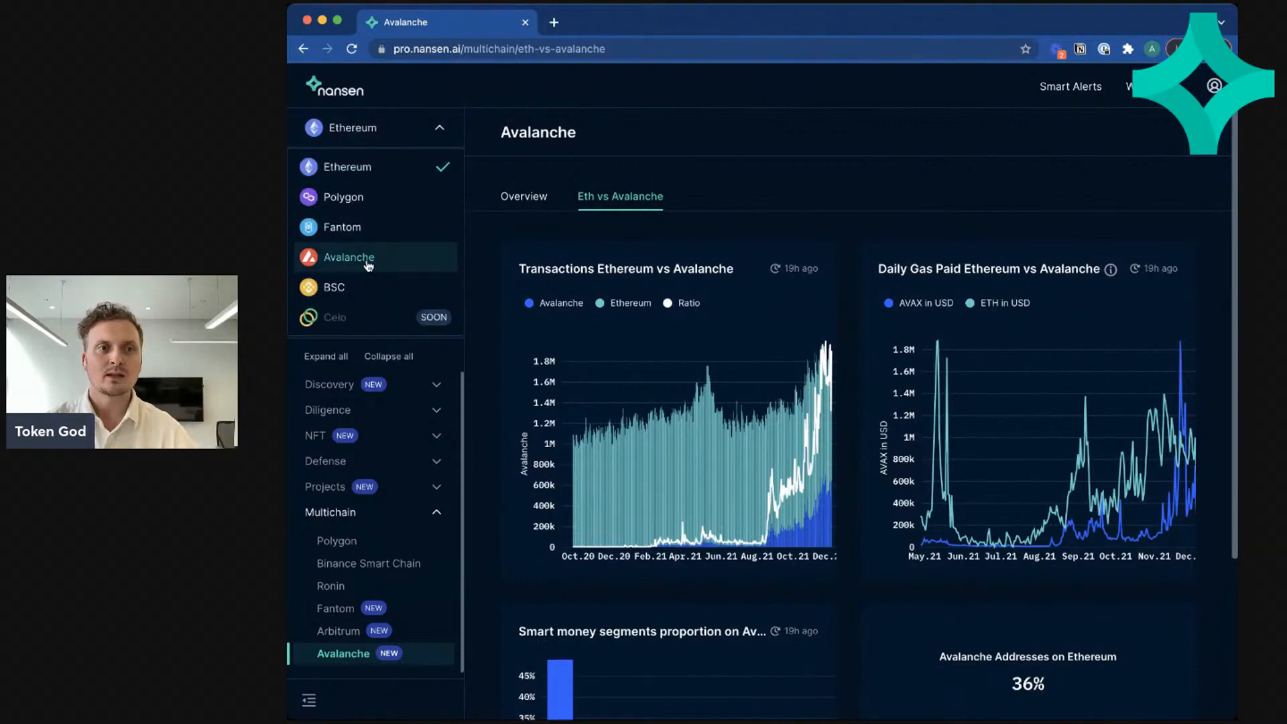
click(349, 257)
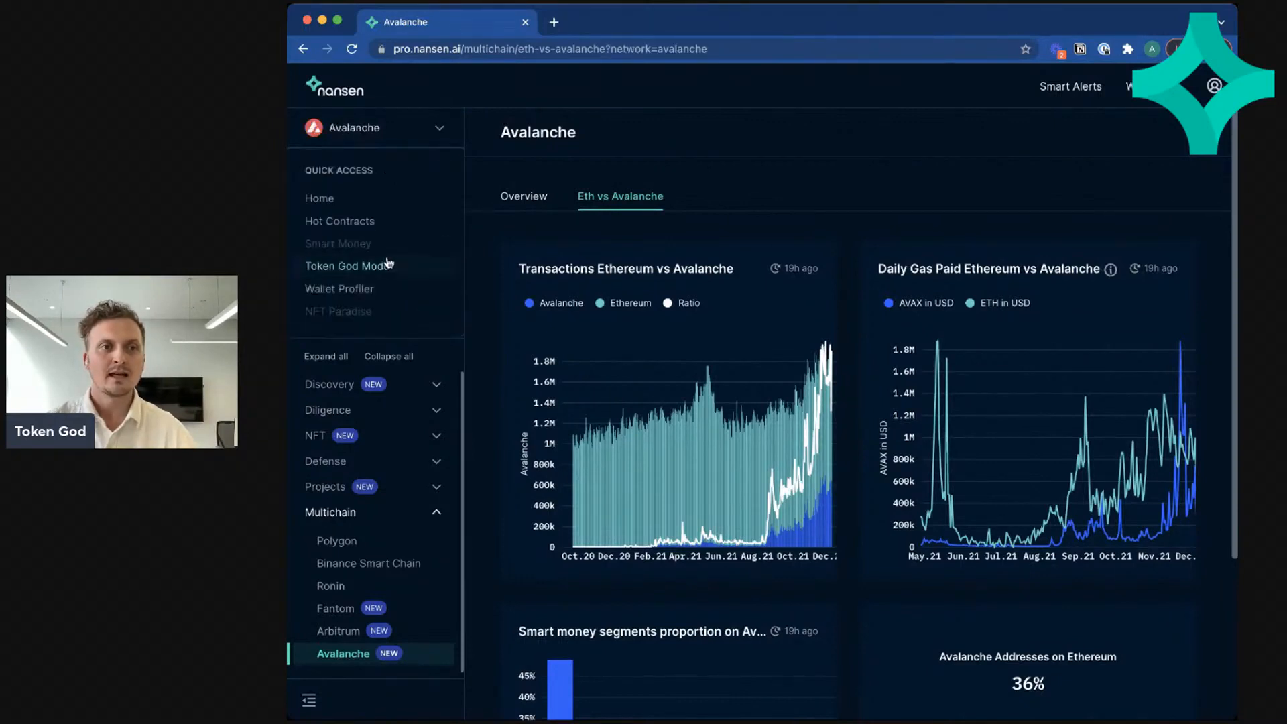
mouse_move(352, 222)
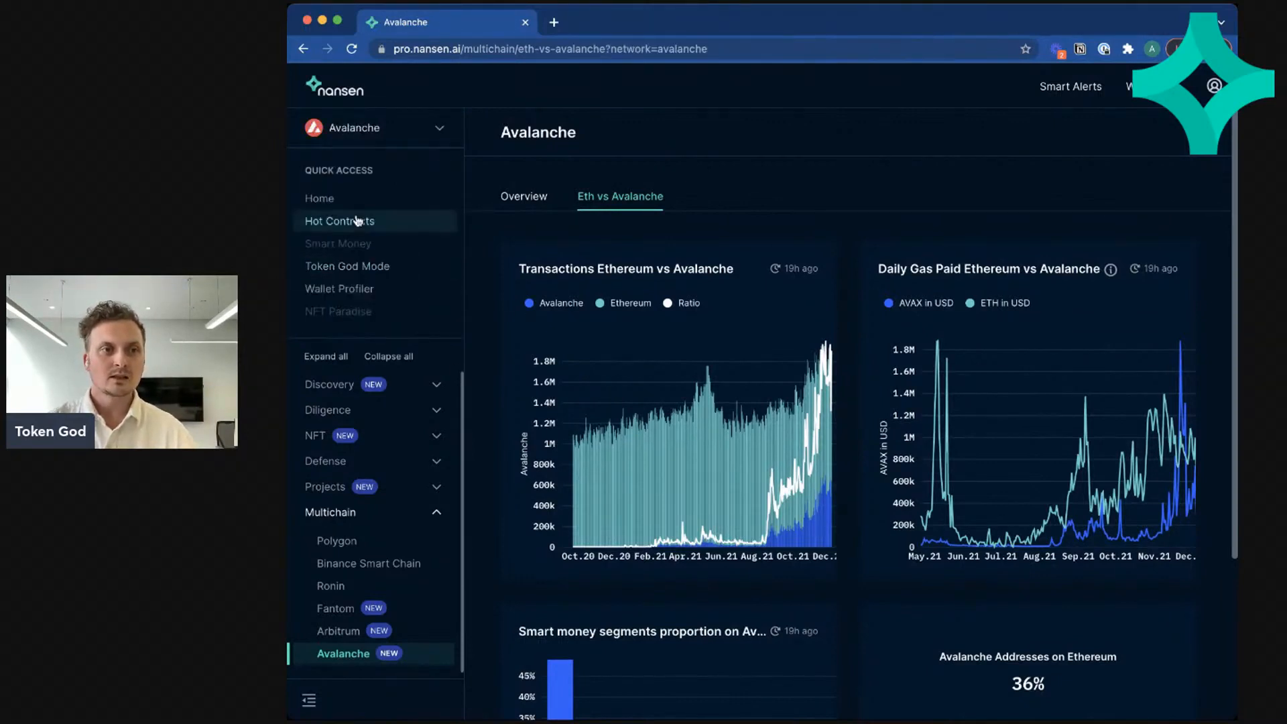
mouse_move(338, 243)
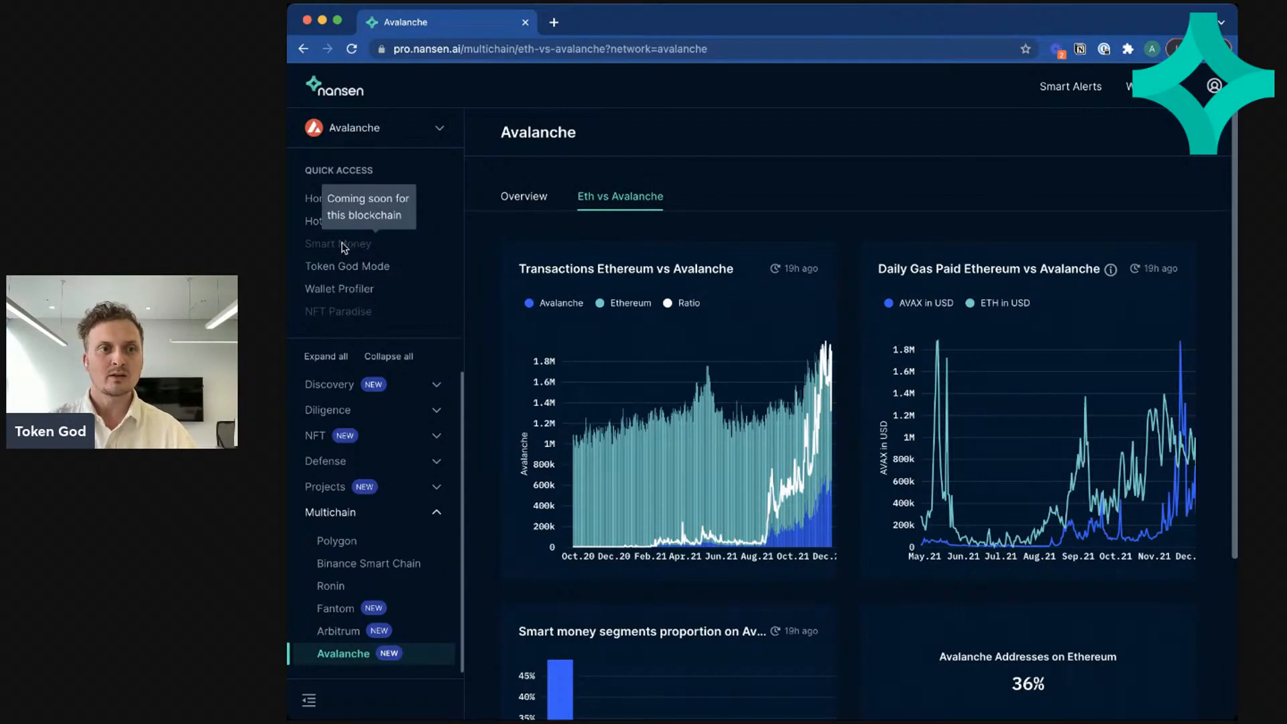
mouse_move(334, 321)
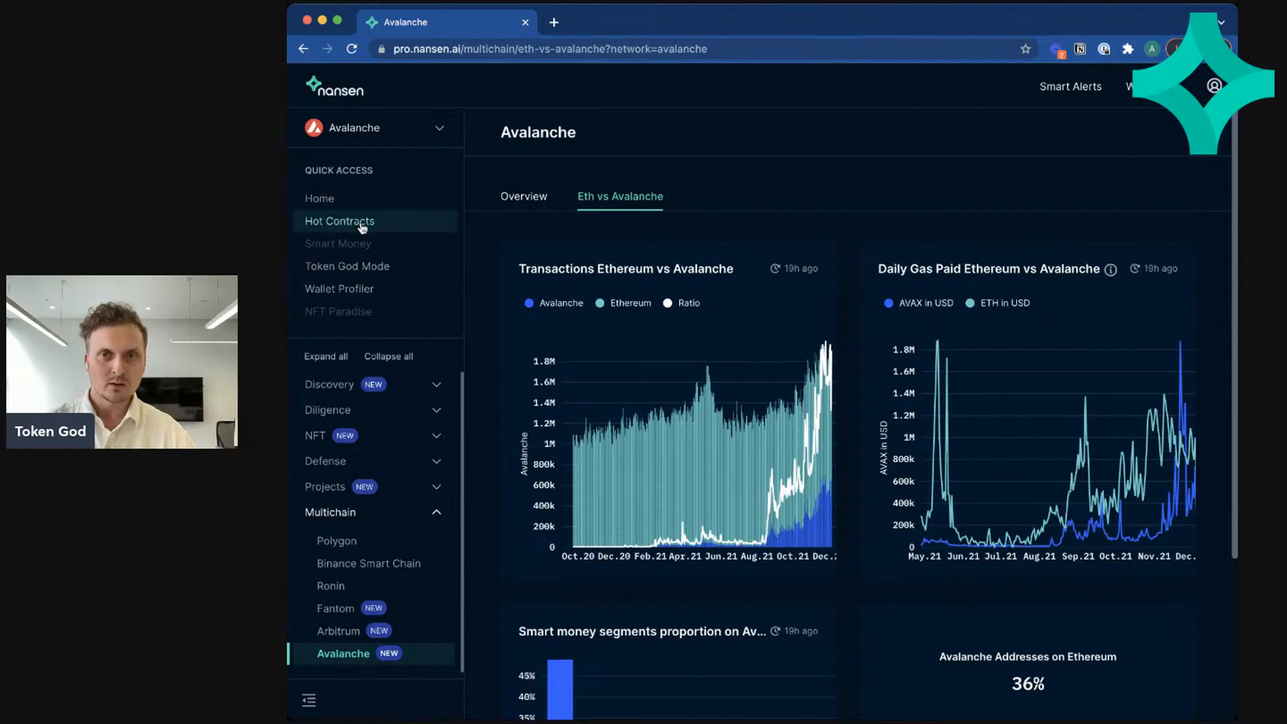
Step: View the Avalanche Hot Contracts table and scroll through its inflow rankings
click(339, 221)
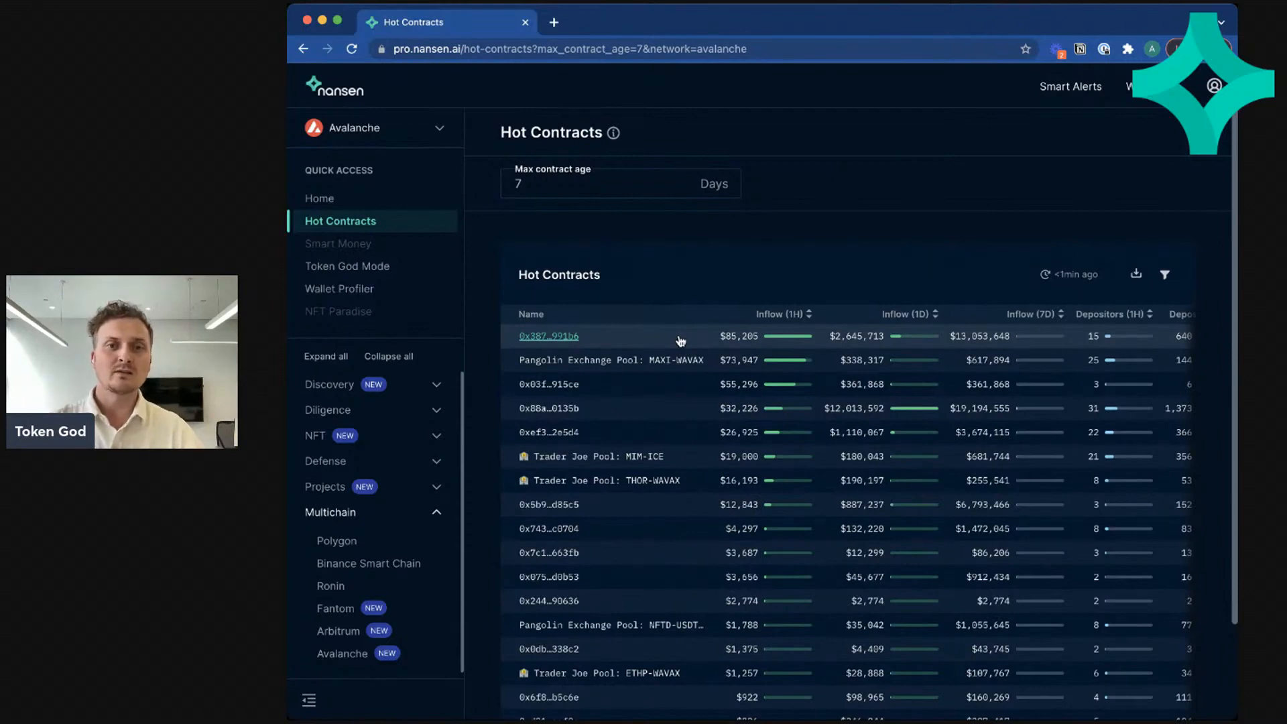
mouse_move(920, 316)
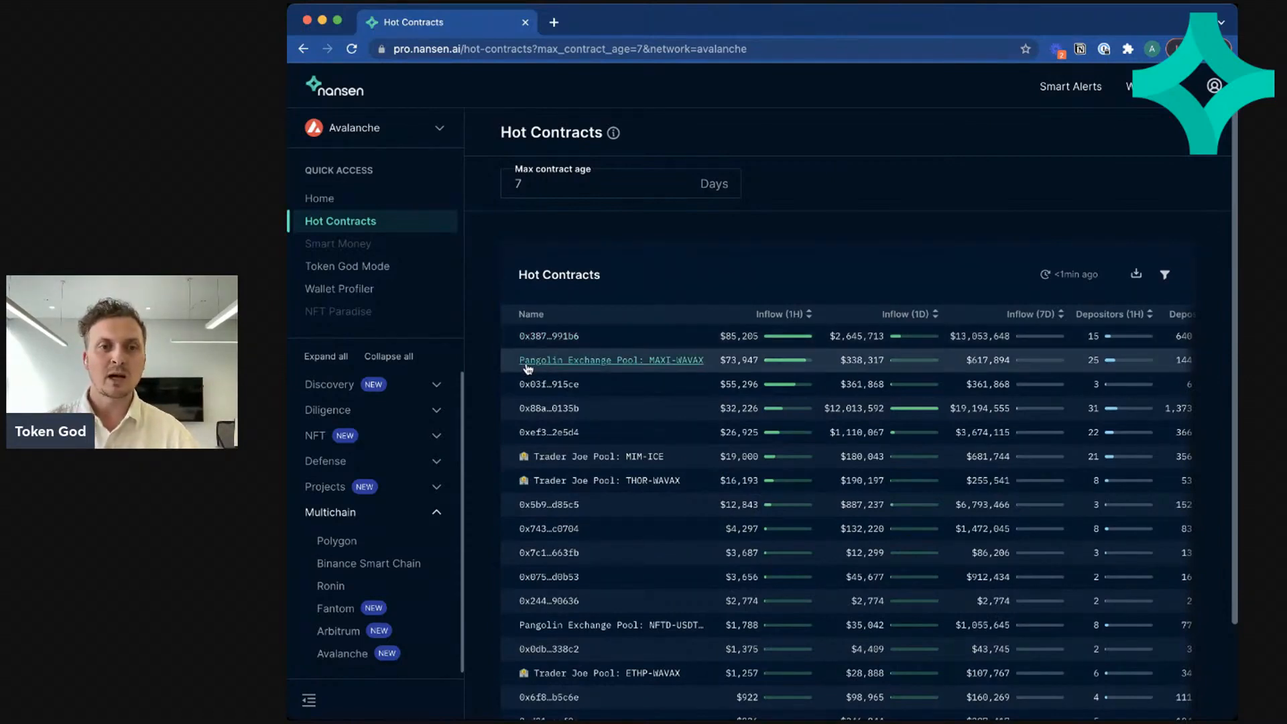
mouse_move(509, 480)
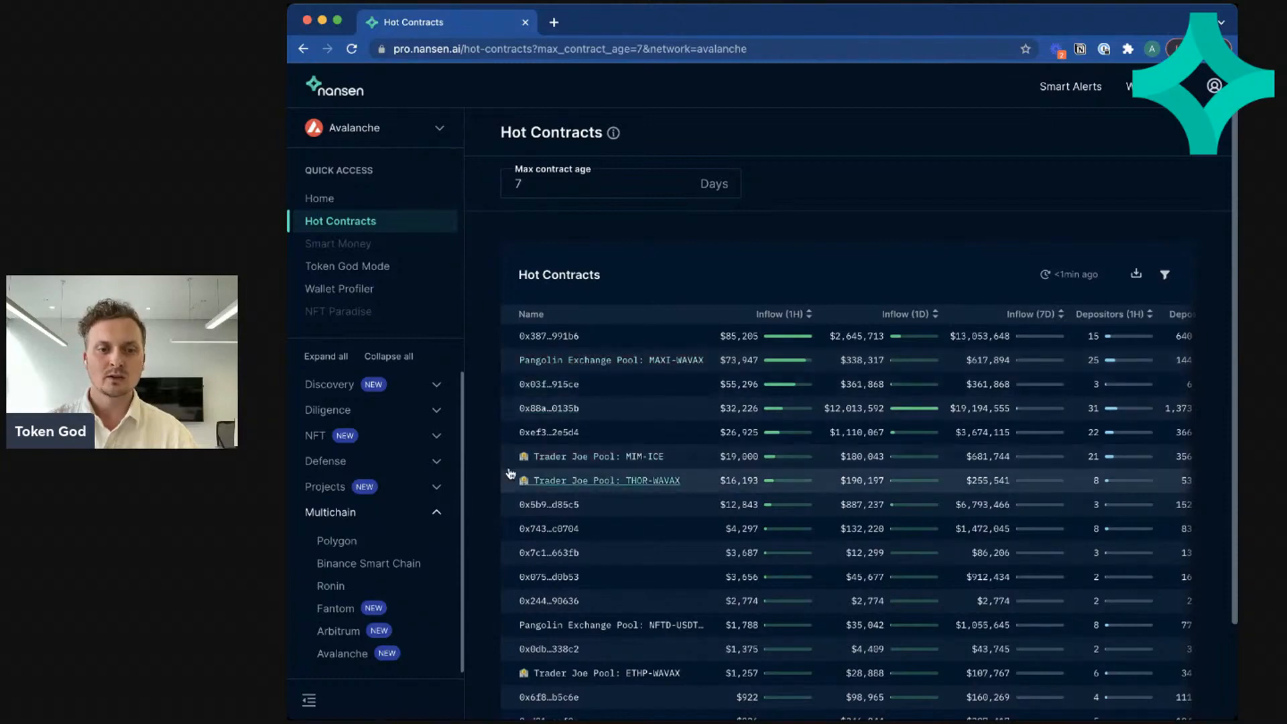
scroll(down, 3)
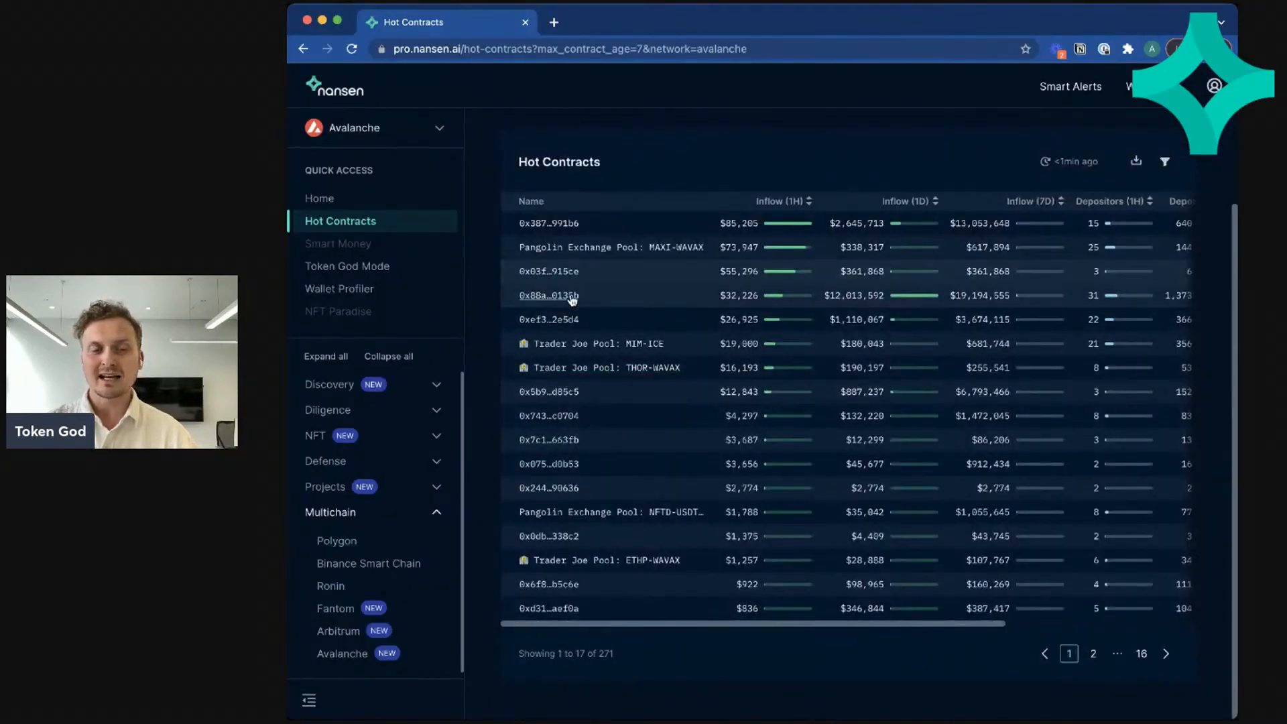
mouse_move(503, 405)
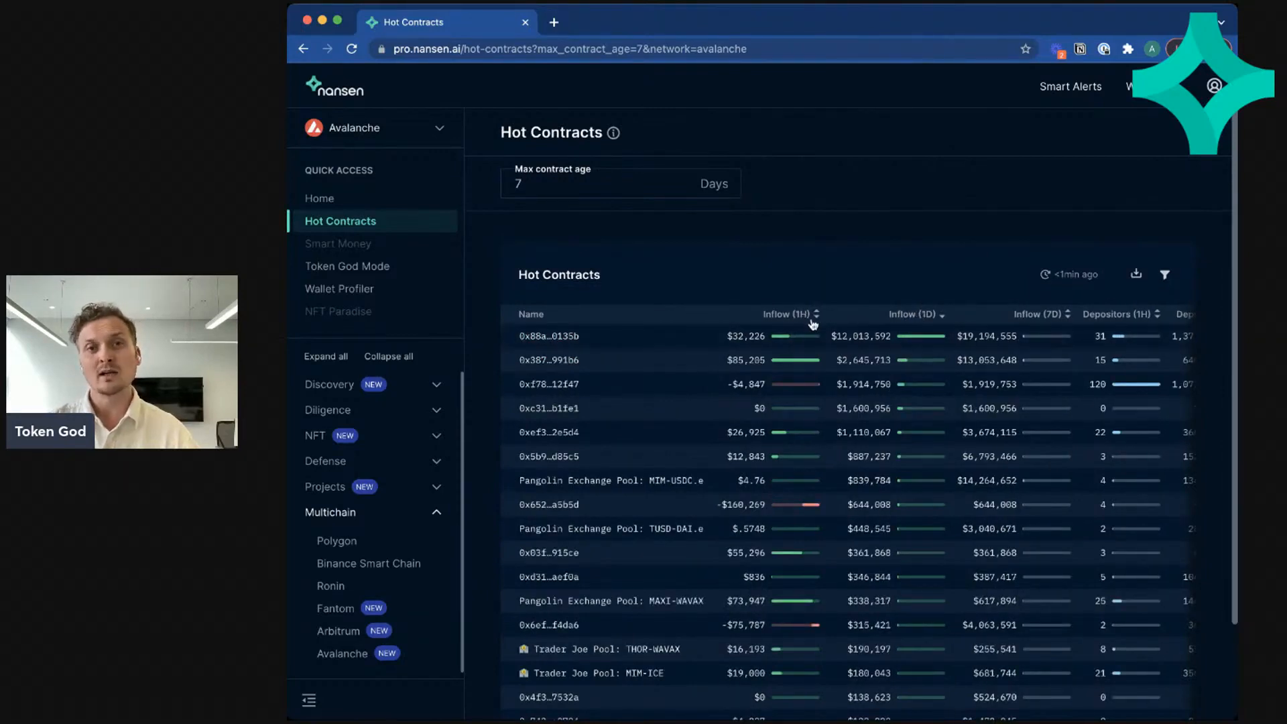
Step: Sort hot contracts by the emoji-marked Depositors (1D) column, putting Trader Joe MIM-WETH.e first
click(1041, 314)
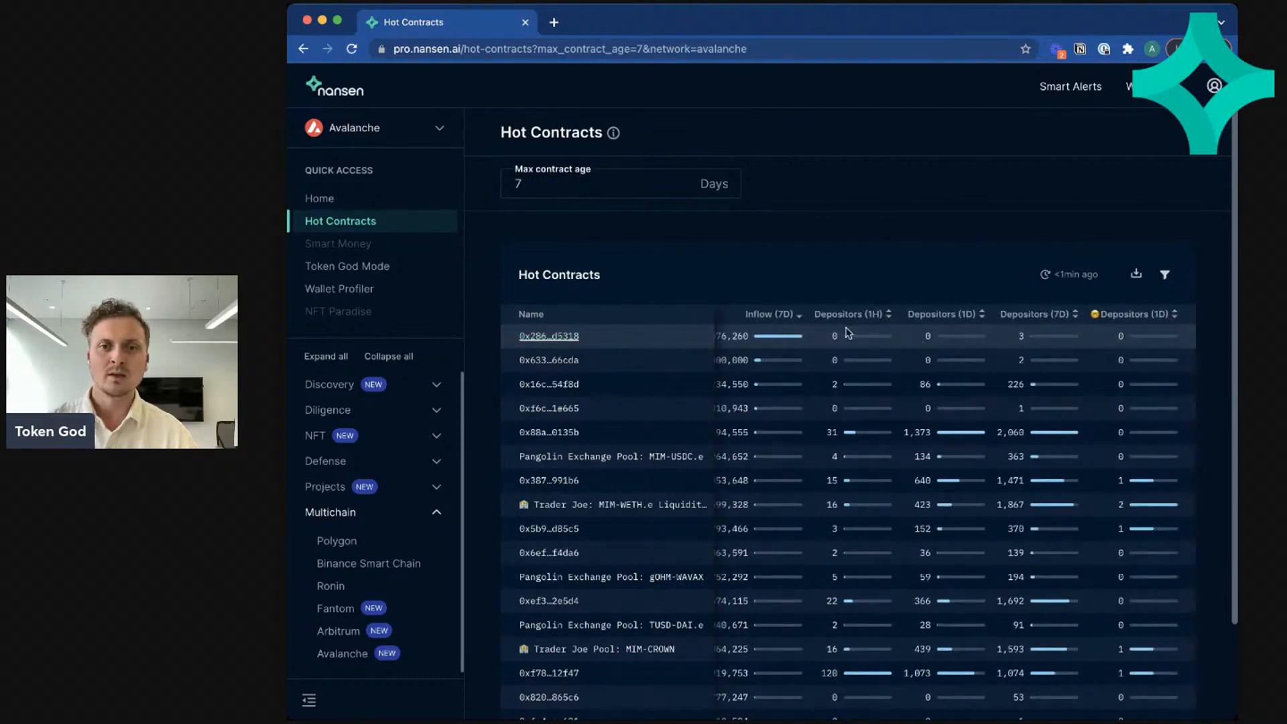
click(1035, 314)
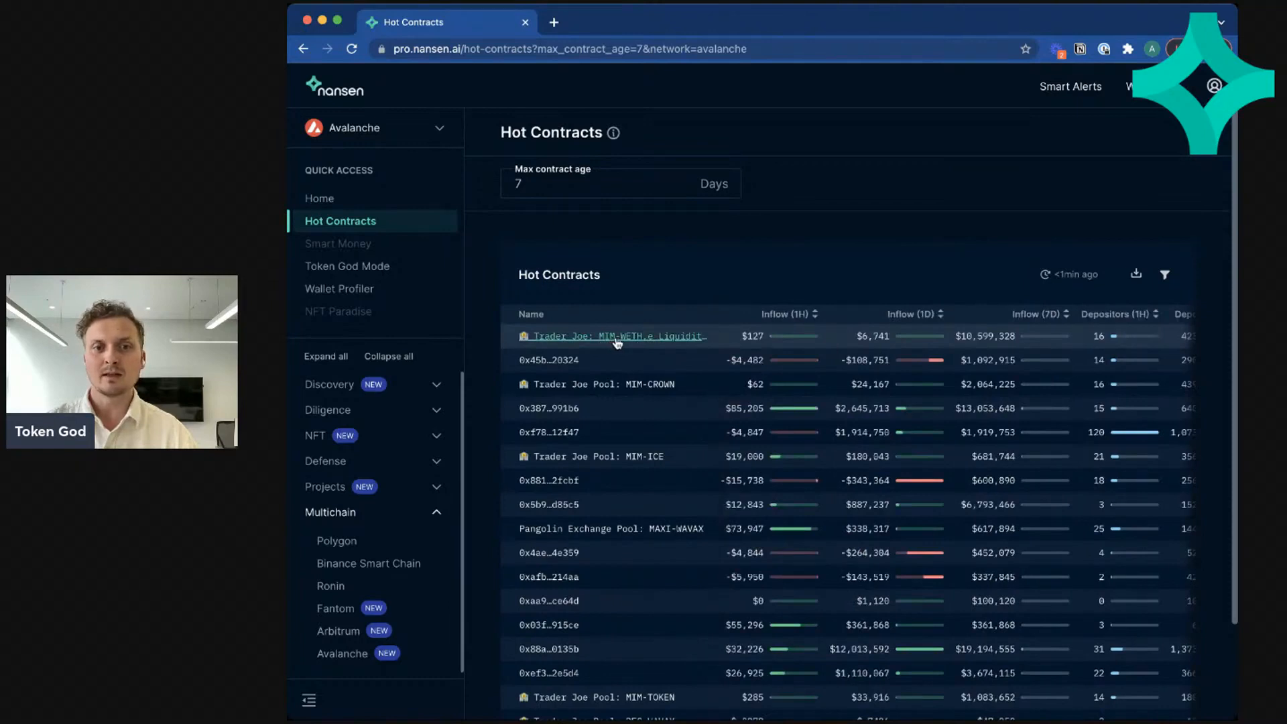
mouse_move(540, 345)
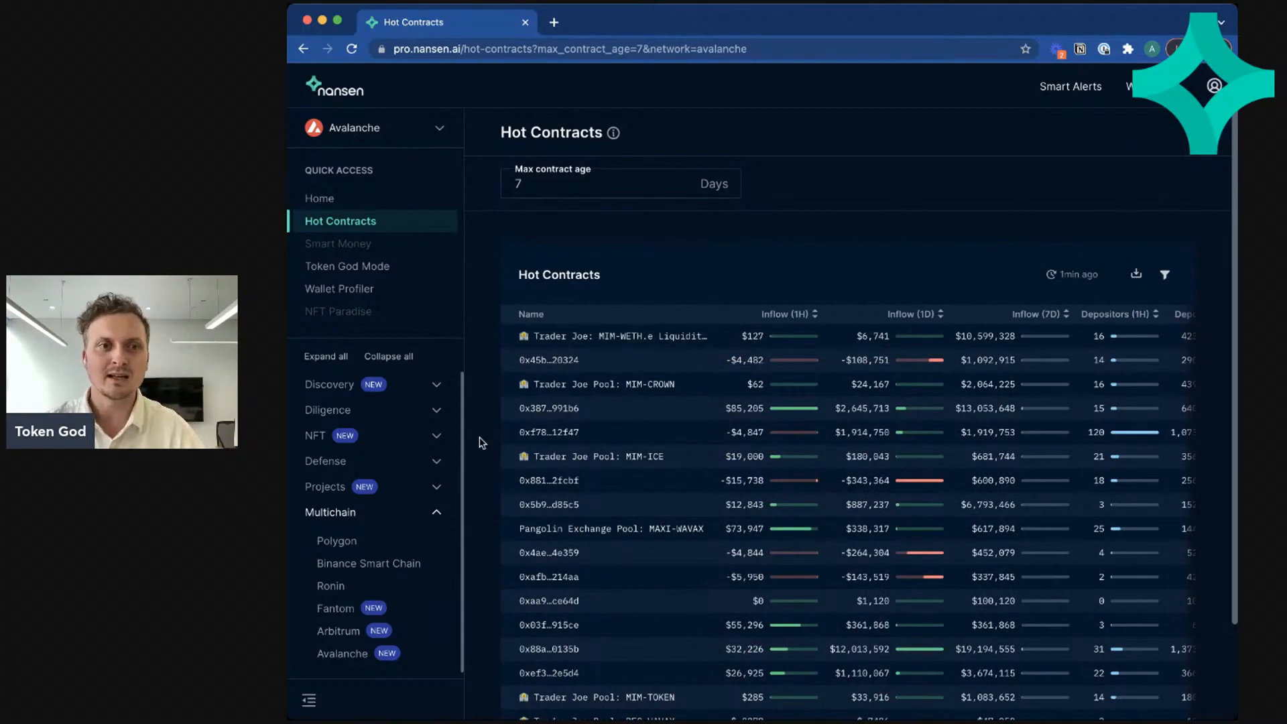
mouse_move(490, 416)
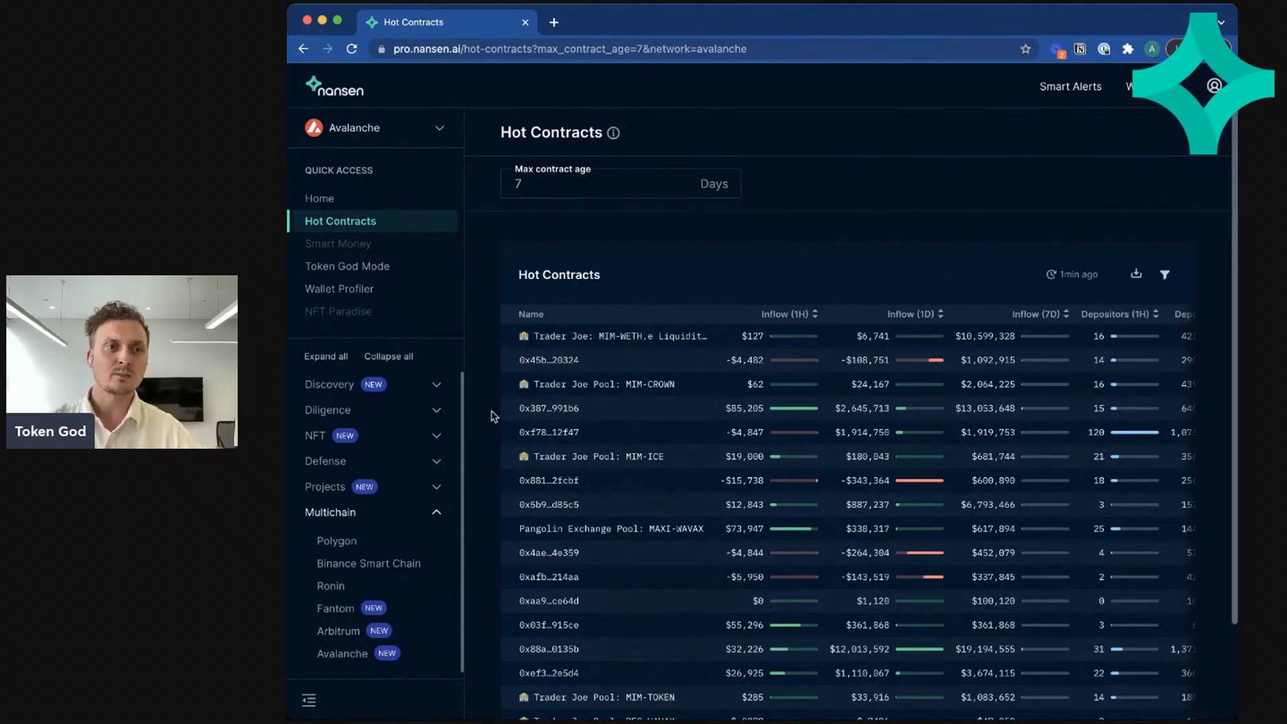
mouse_move(346, 265)
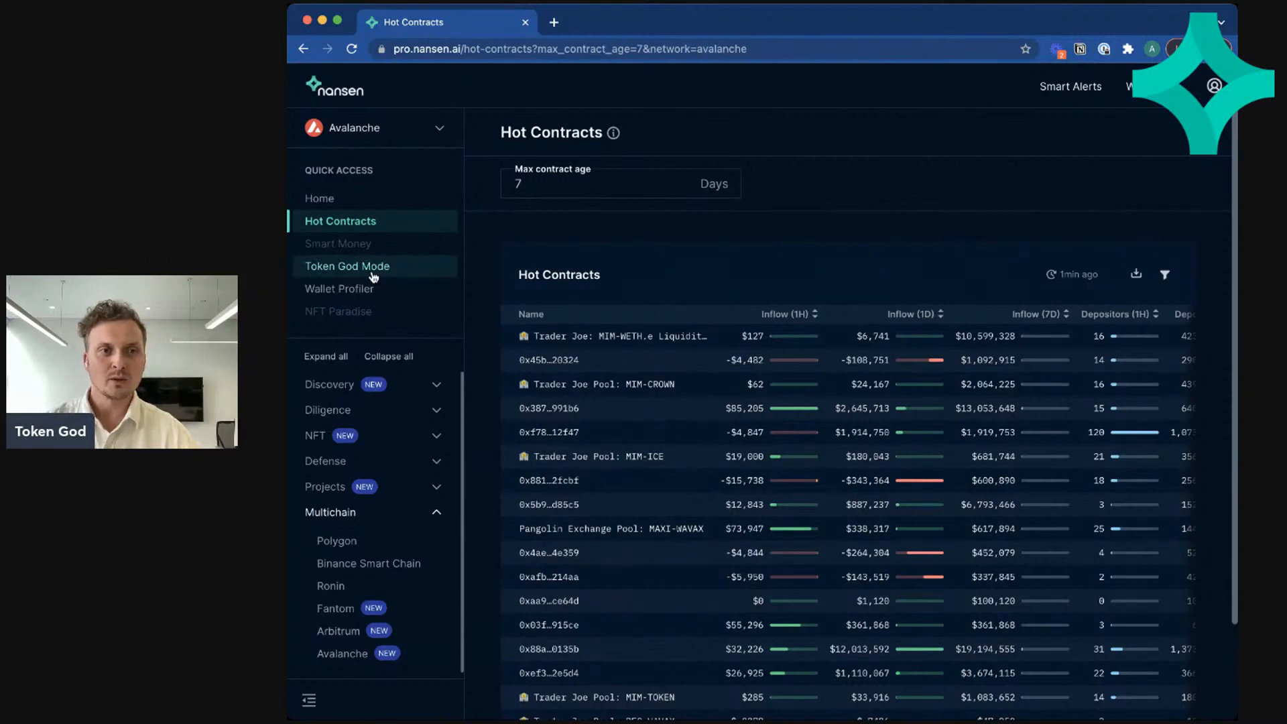
Step: Load the Token God Mode summary for USDC.e on Avalanche
click(346, 265)
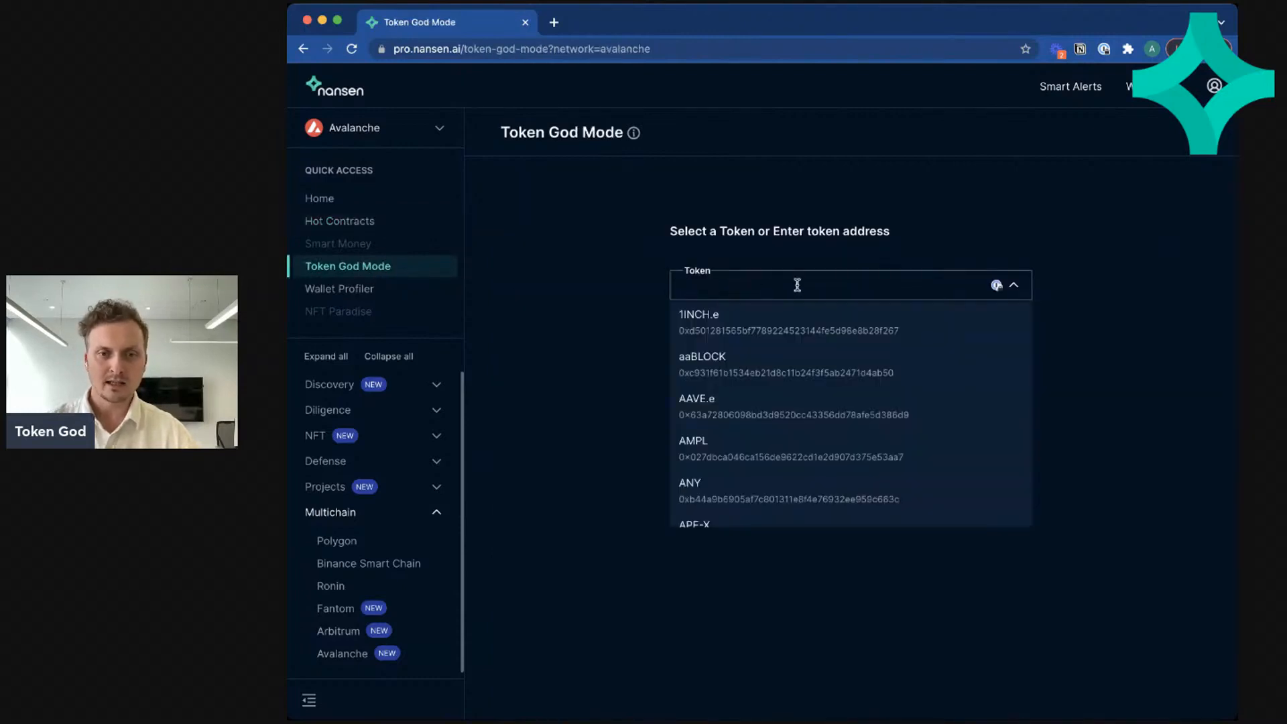
text(USDC)
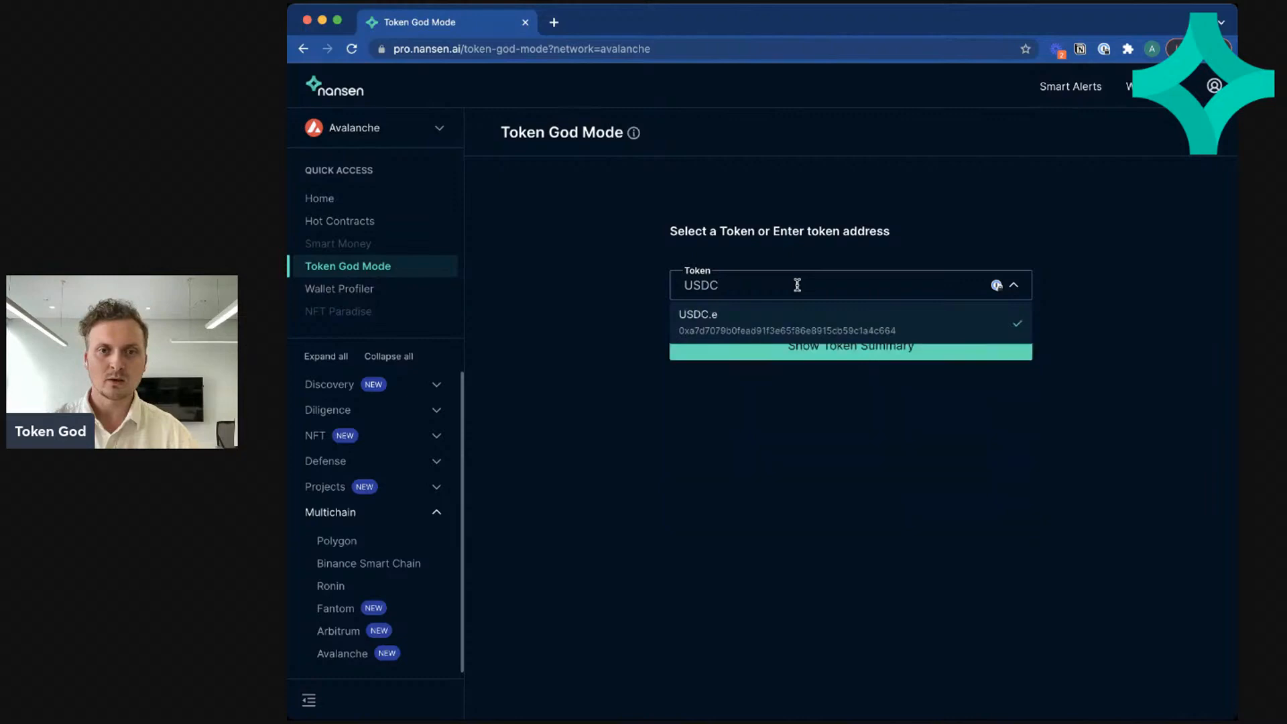
click(697, 321)
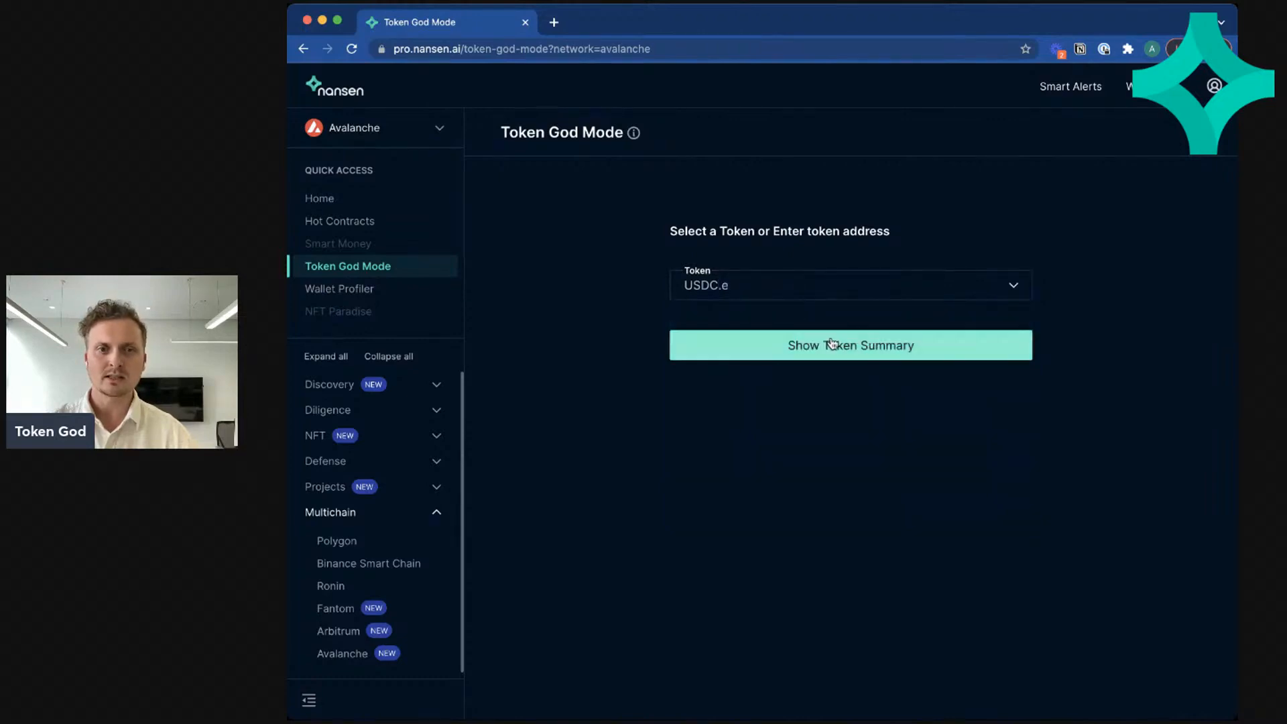
click(850, 345)
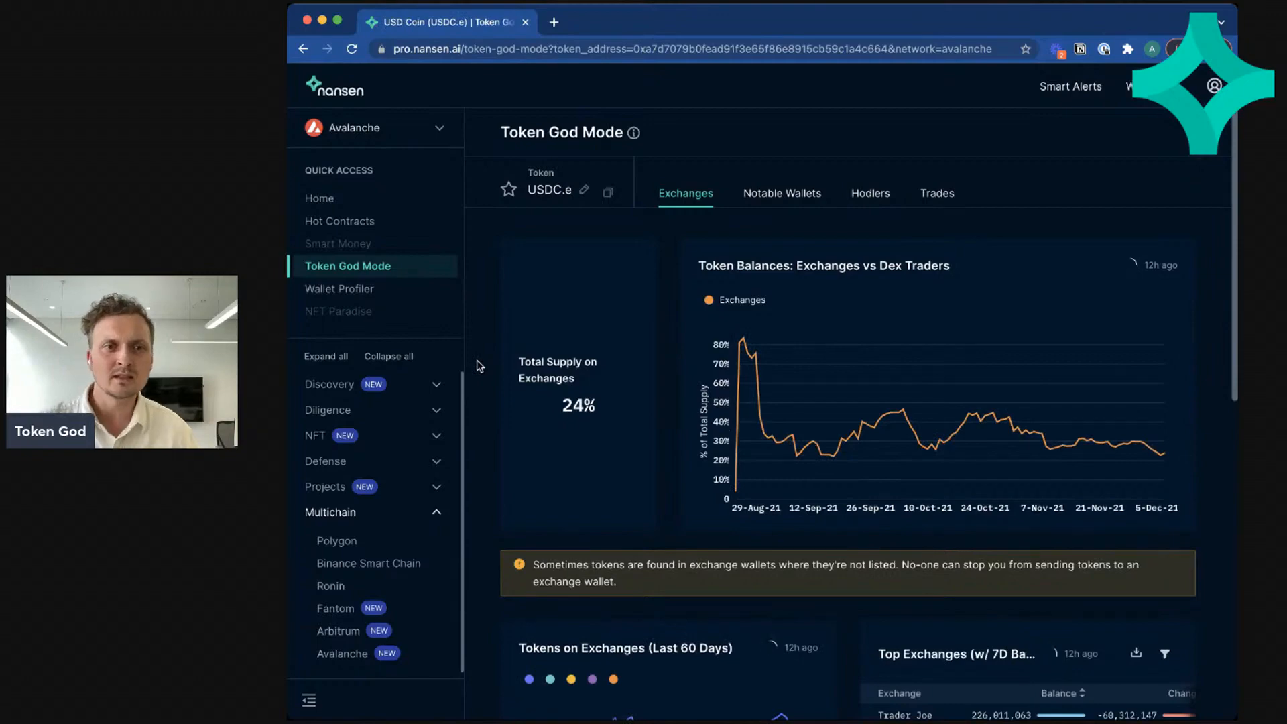
Step: Scroll through USDC.e's Exchanges charts with the side navigation collapsed
scroll(down, 3)
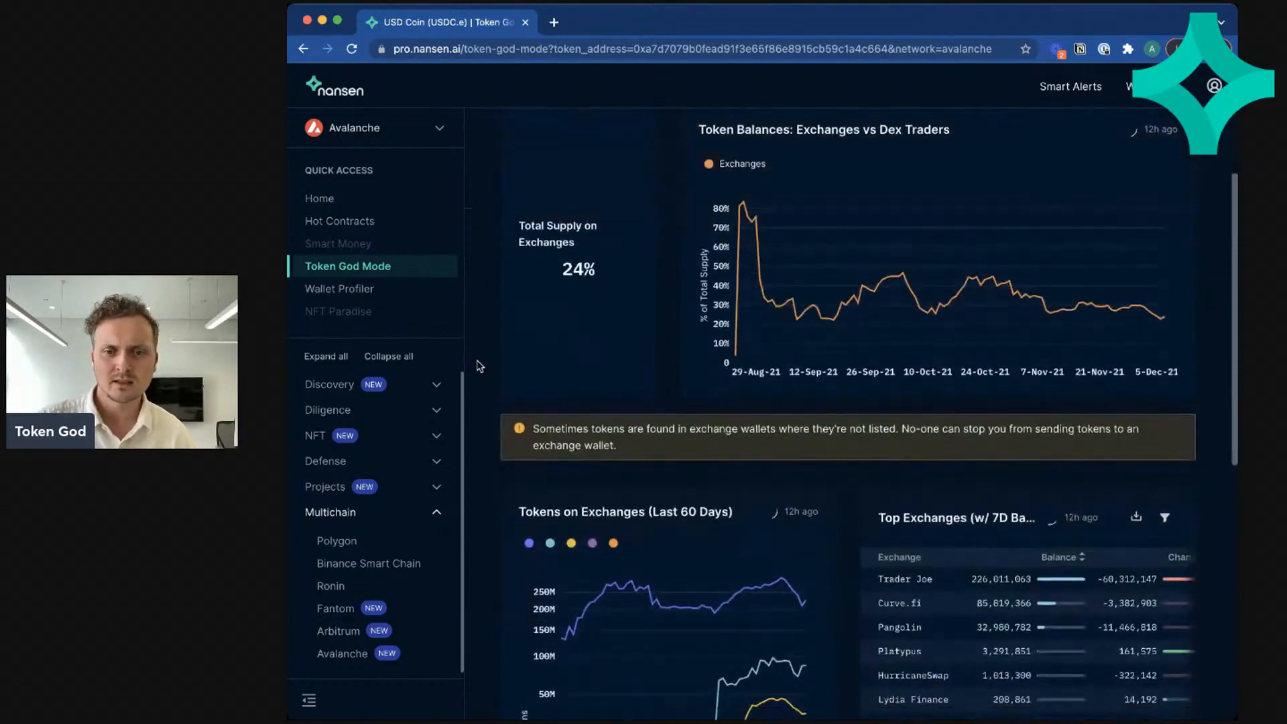
scroll(down, 3)
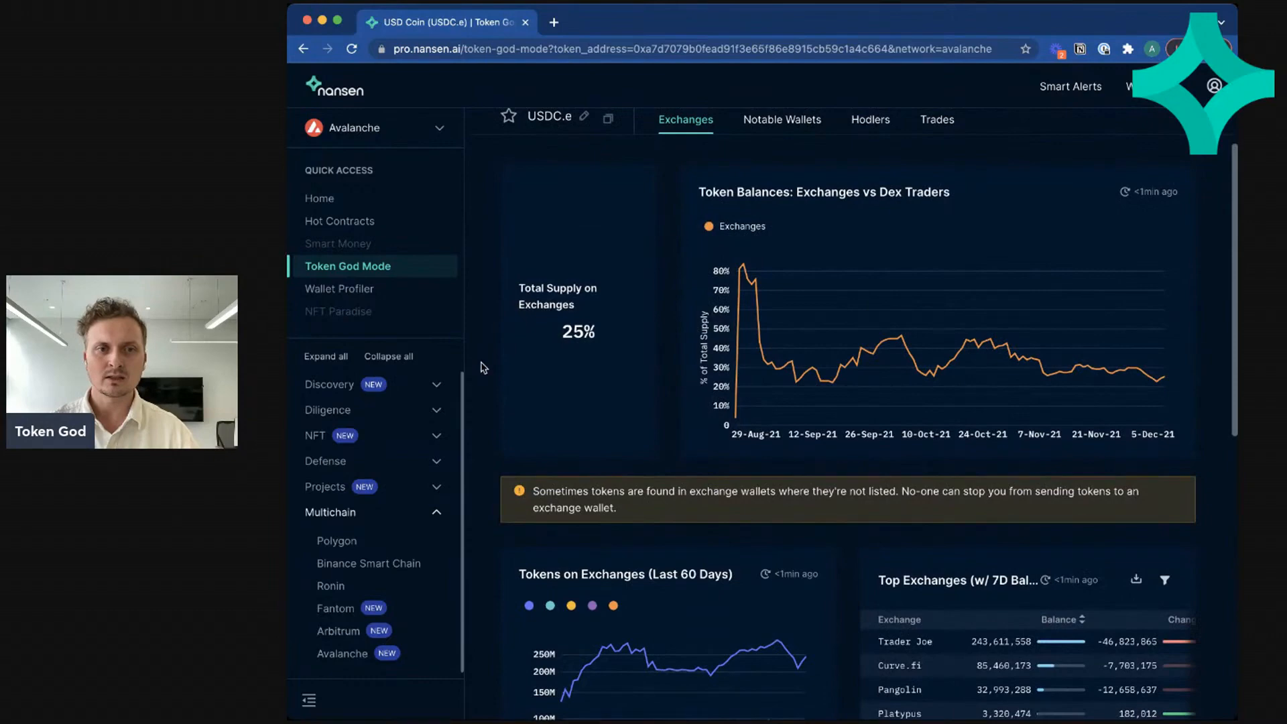
scroll(down, 3)
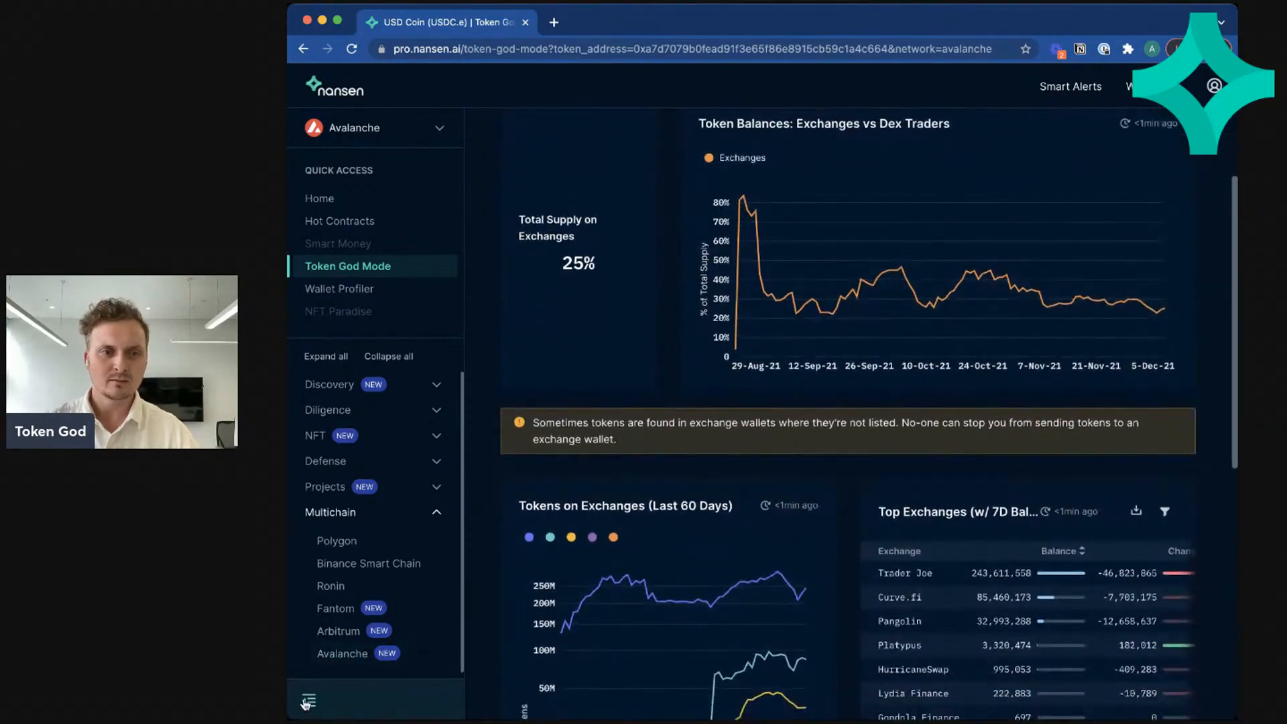
click(307, 700)
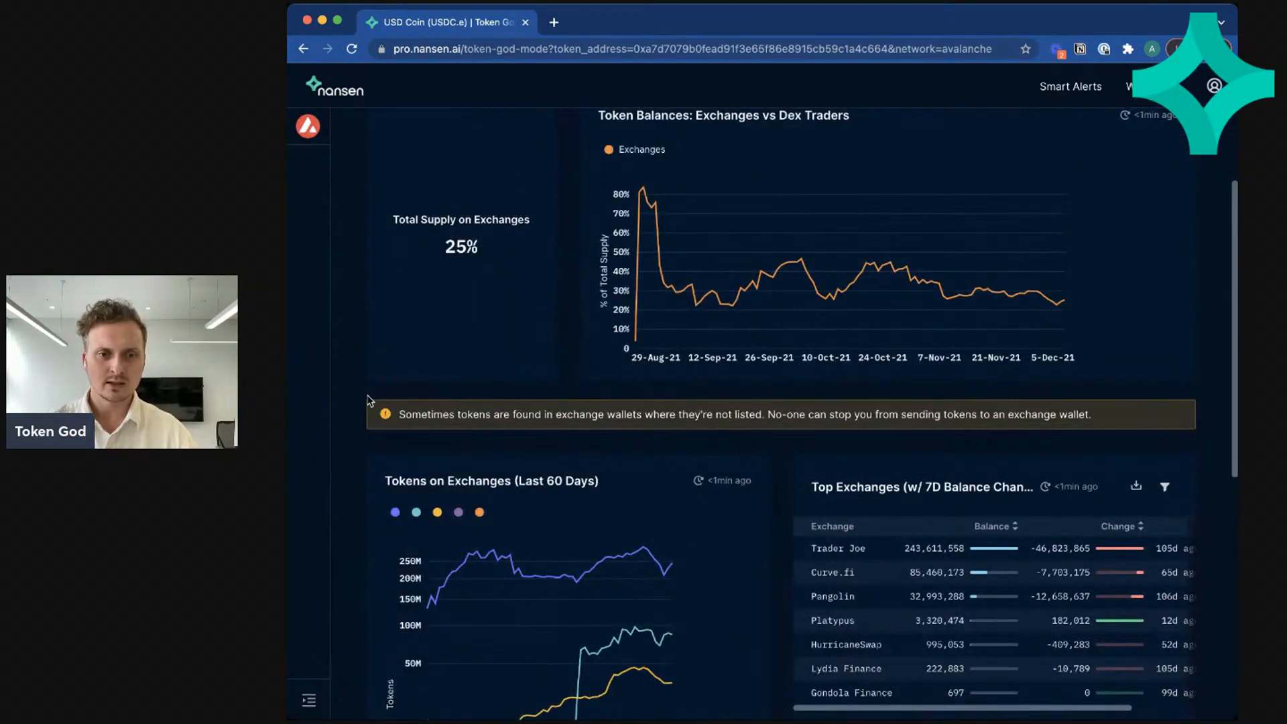
scroll(down, 3)
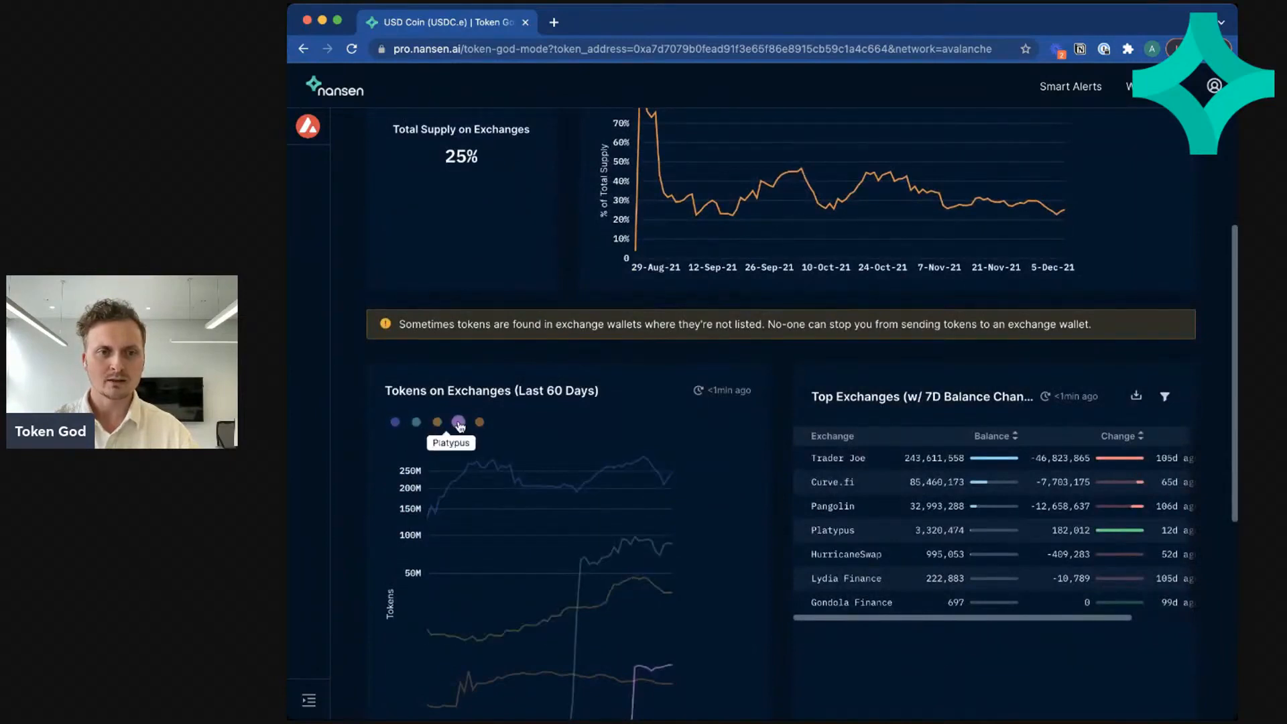
scroll(down, 3)
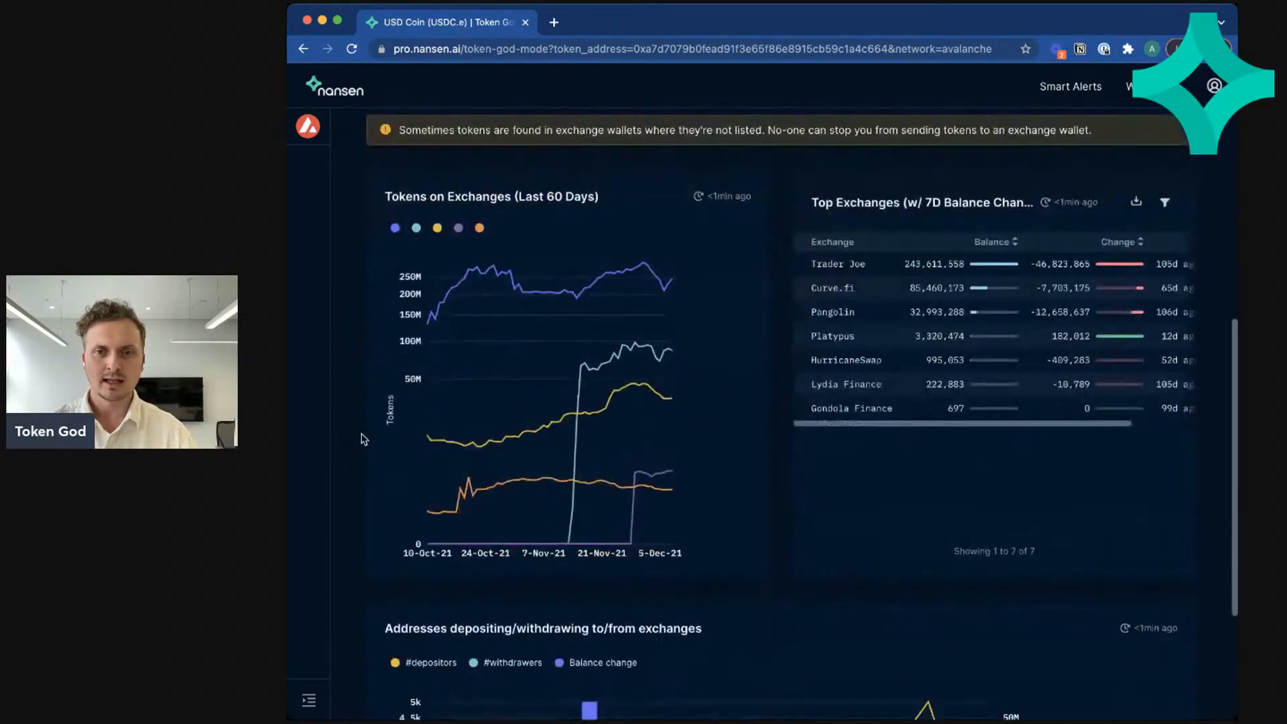
scroll(down, 3)
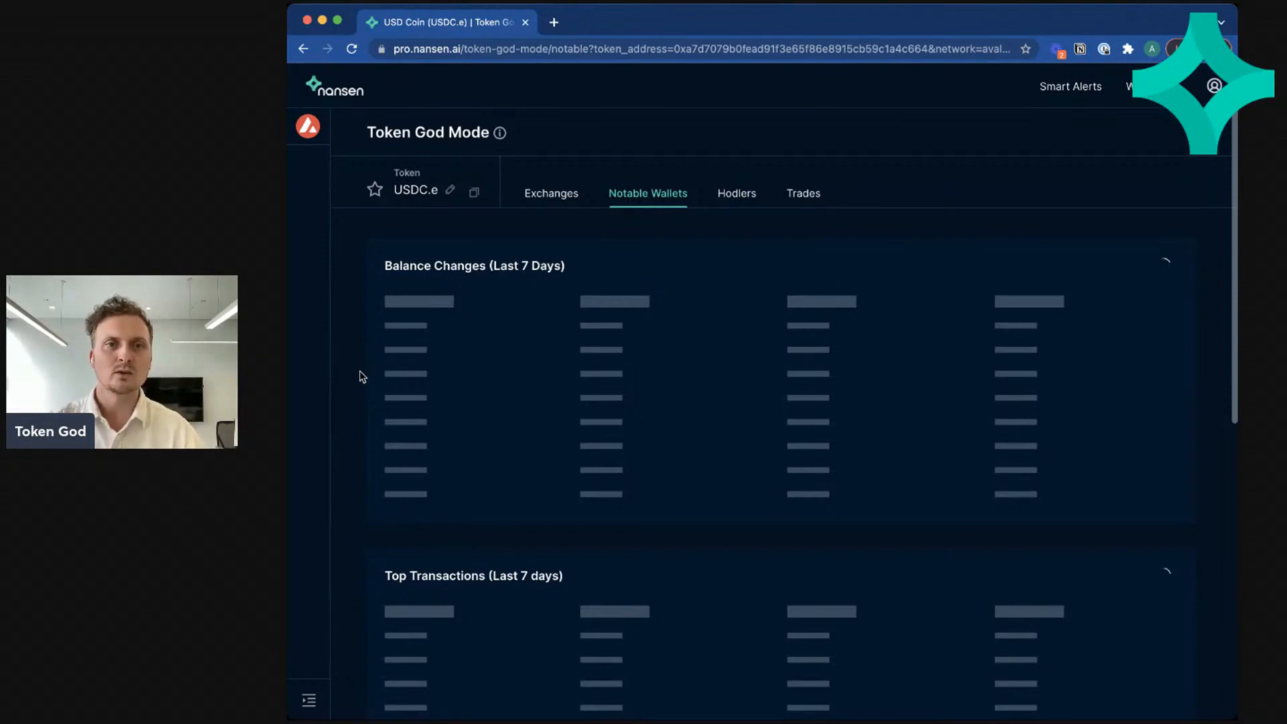
mouse_move(360, 324)
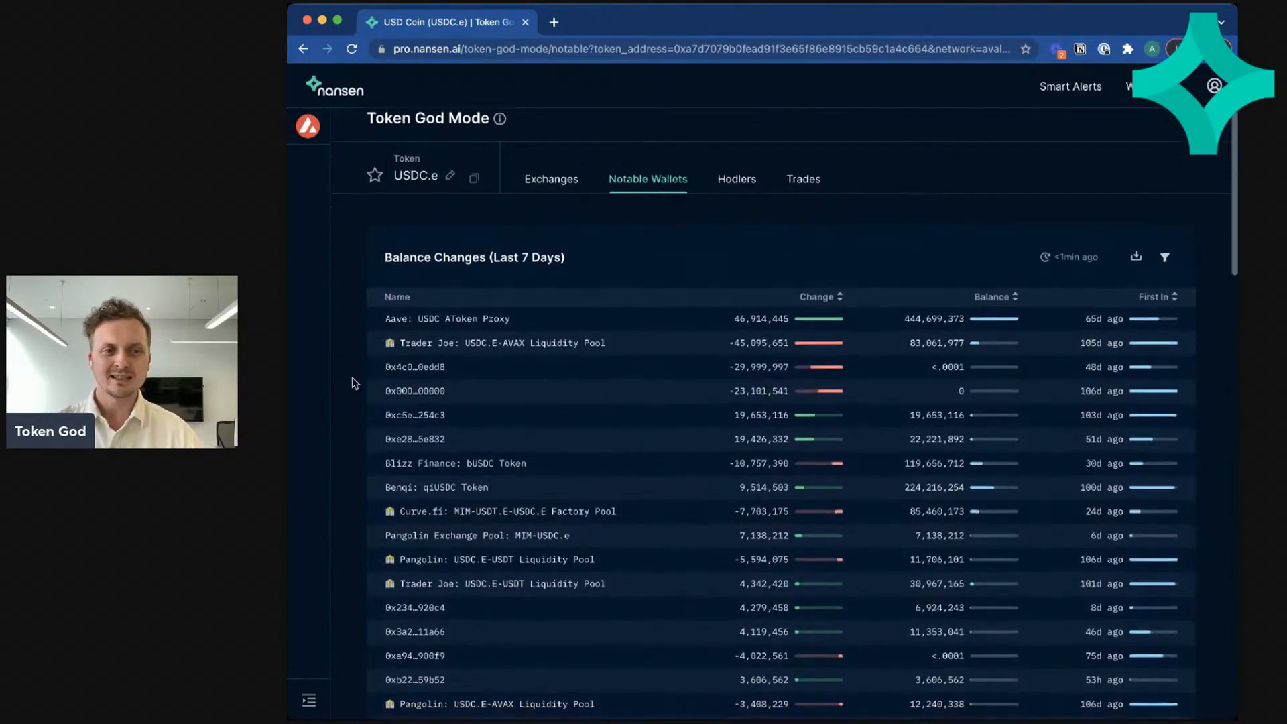
Step: Sort the 7-day Balance Changes by the Change column so the largest outflows lead
scroll(down, 3)
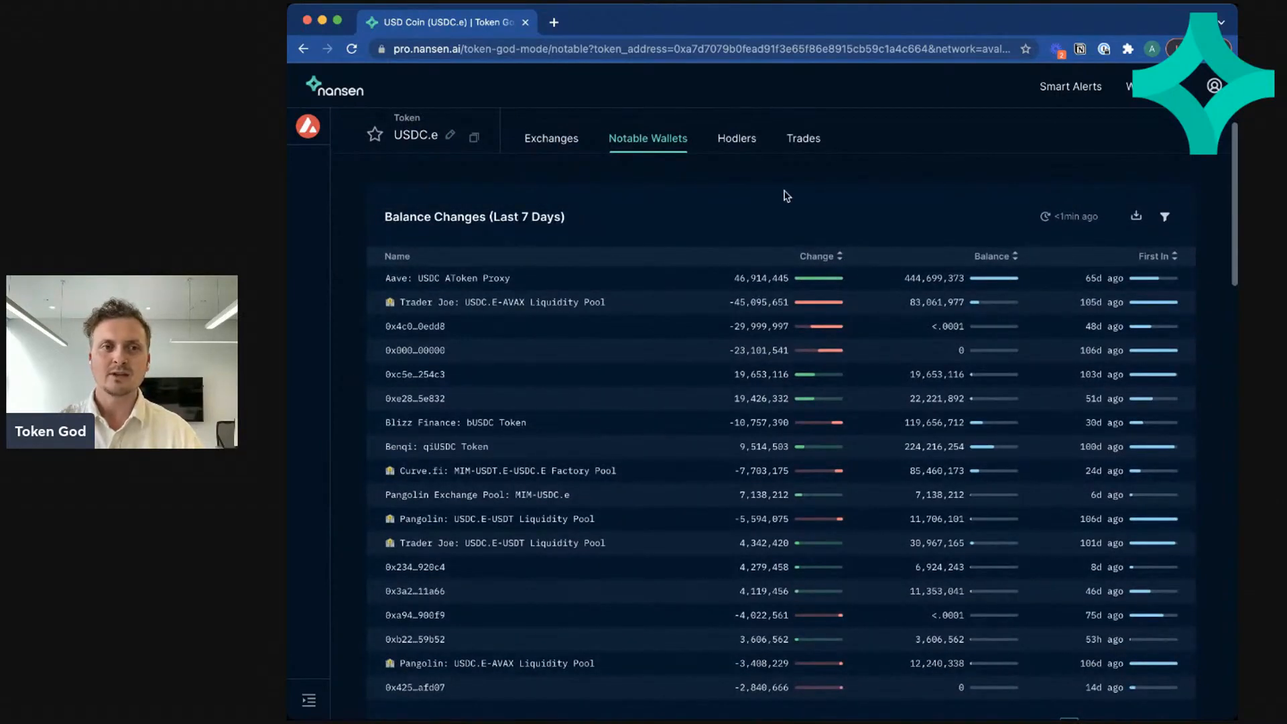
click(822, 255)
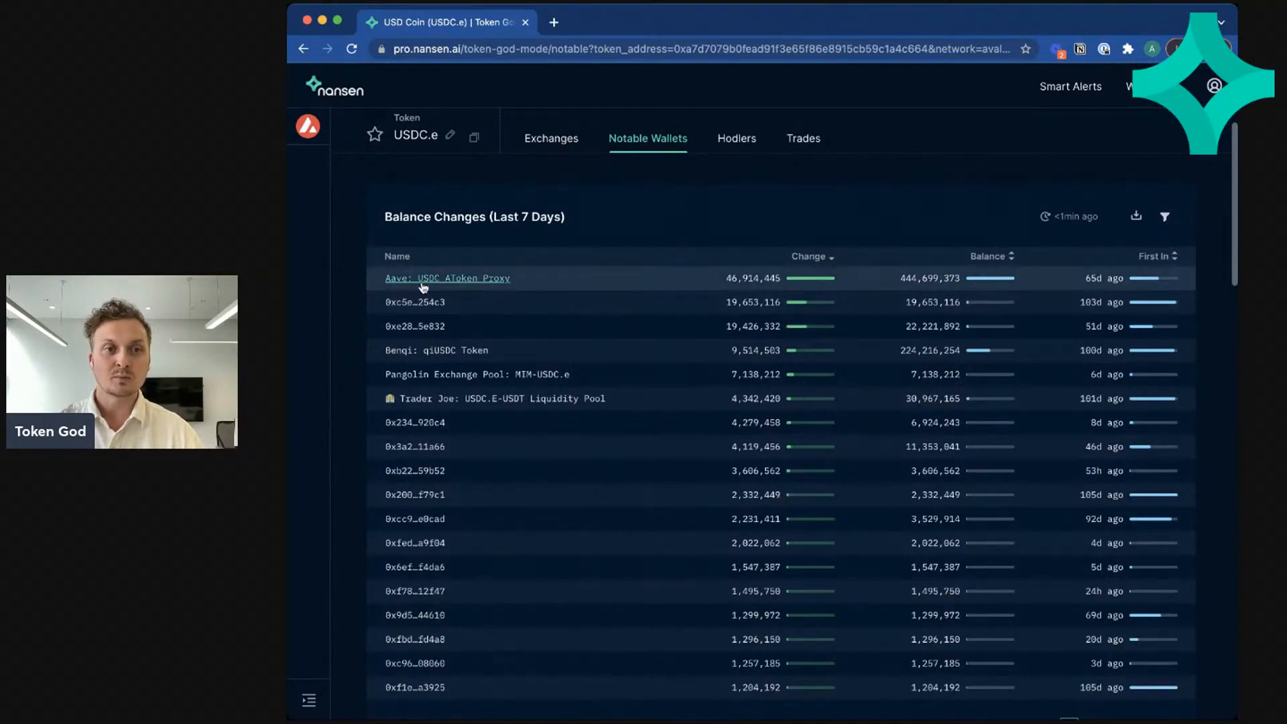
mouse_move(476, 289)
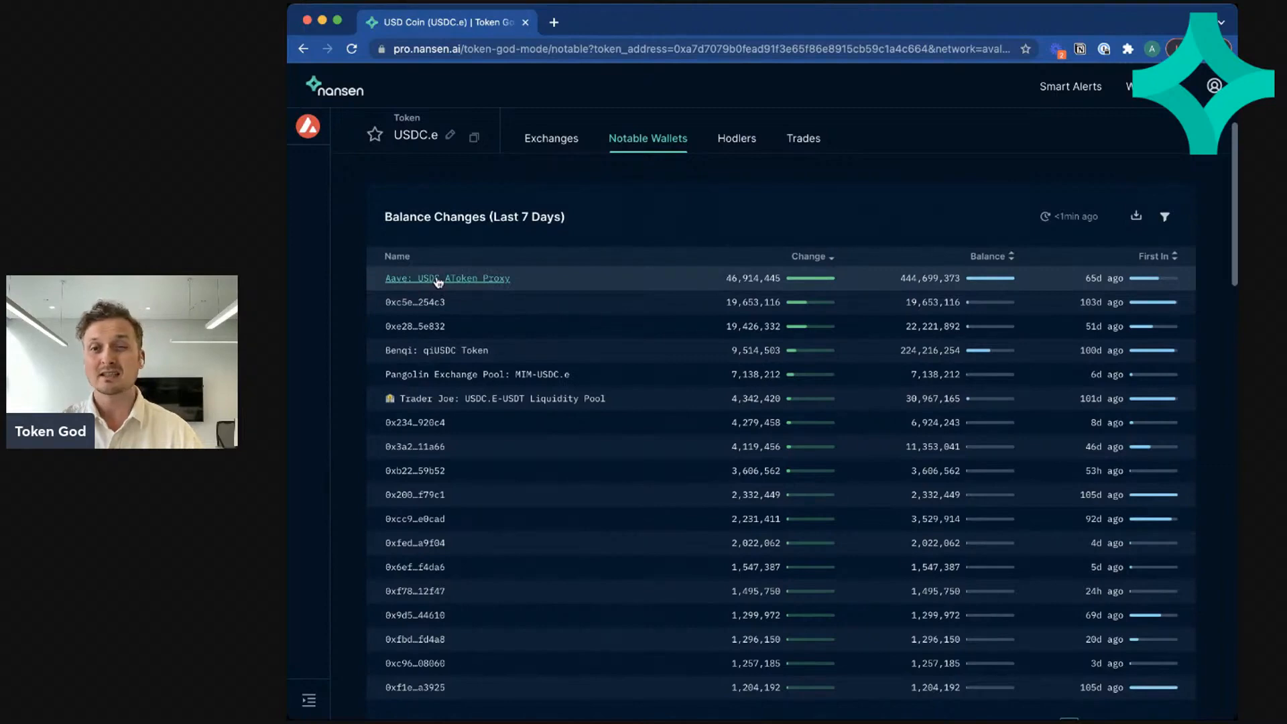
mouse_move(714, 257)
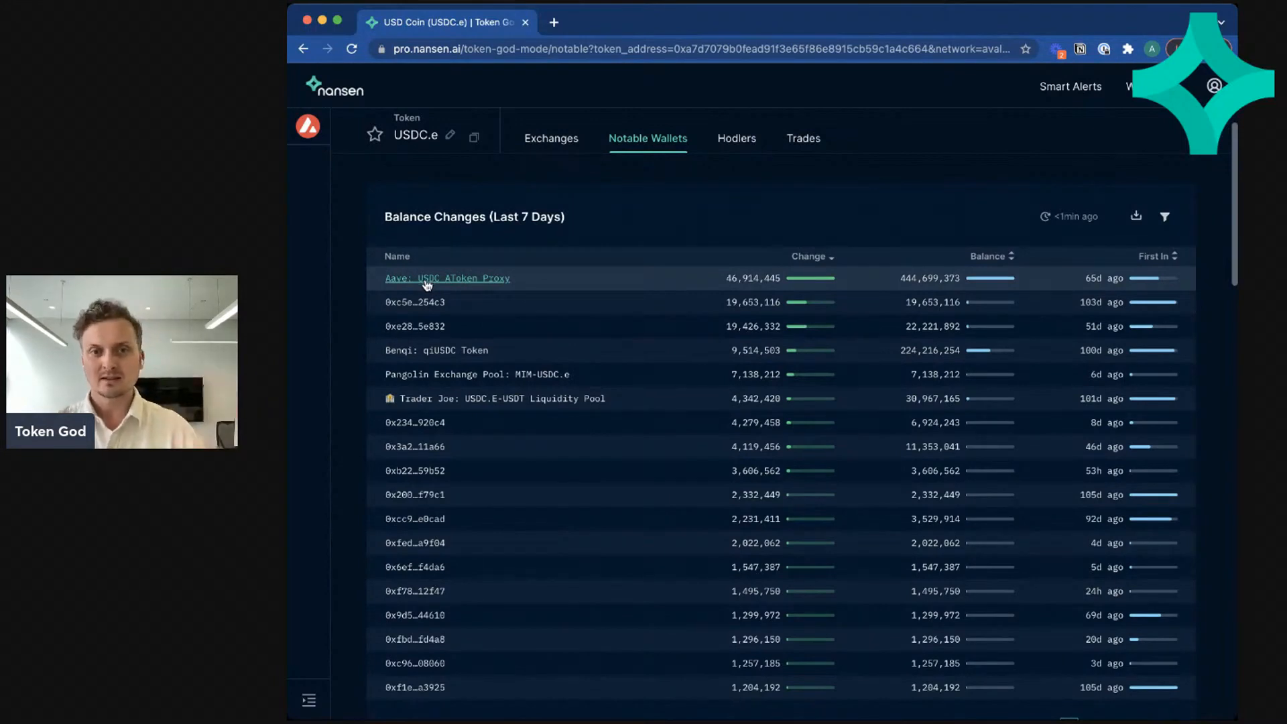
mouse_move(647, 283)
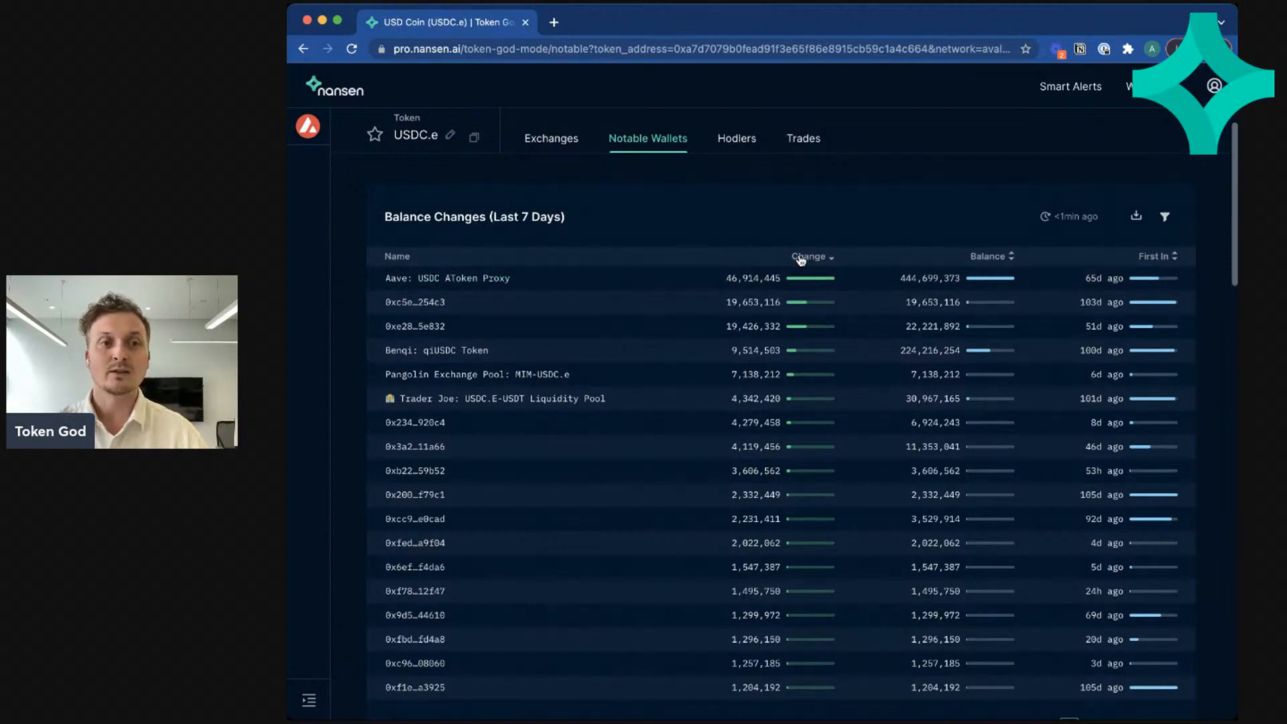
click(813, 256)
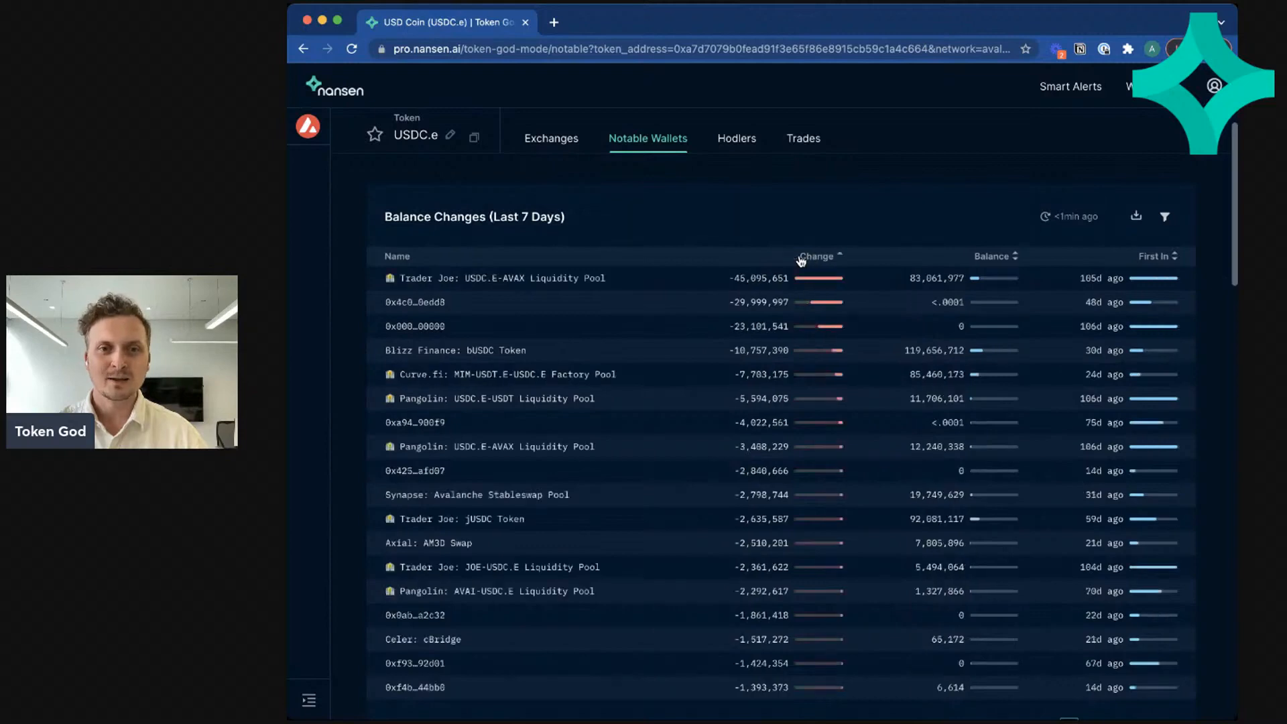
mouse_move(561, 279)
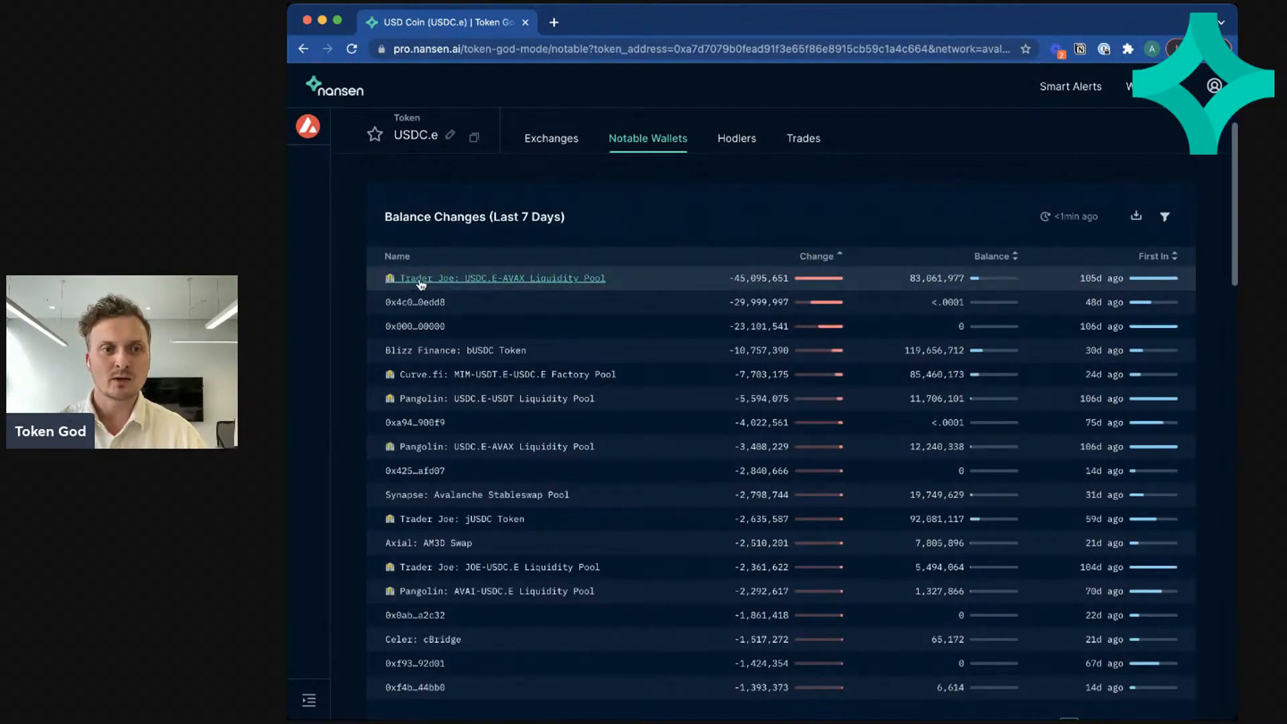
mouse_move(425, 382)
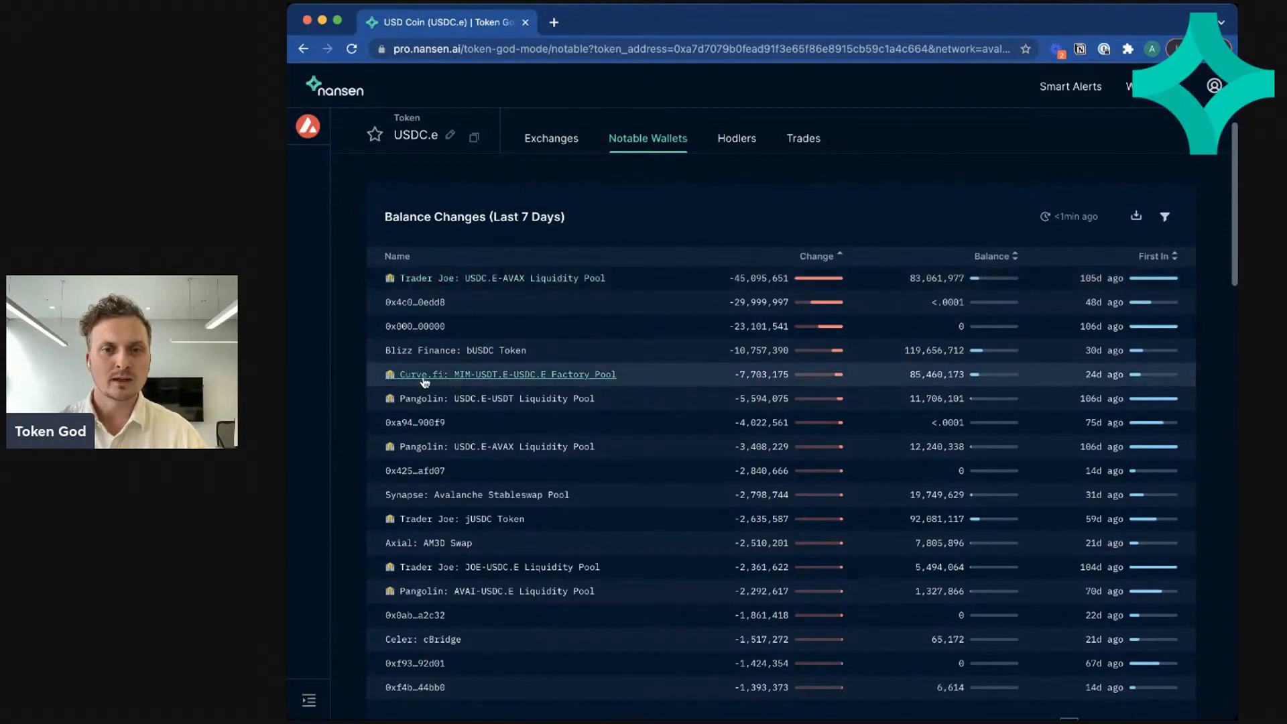
Step: Scroll down past Balance Changes to the Top Transactions (Last 7 days) table
scroll(down, 3)
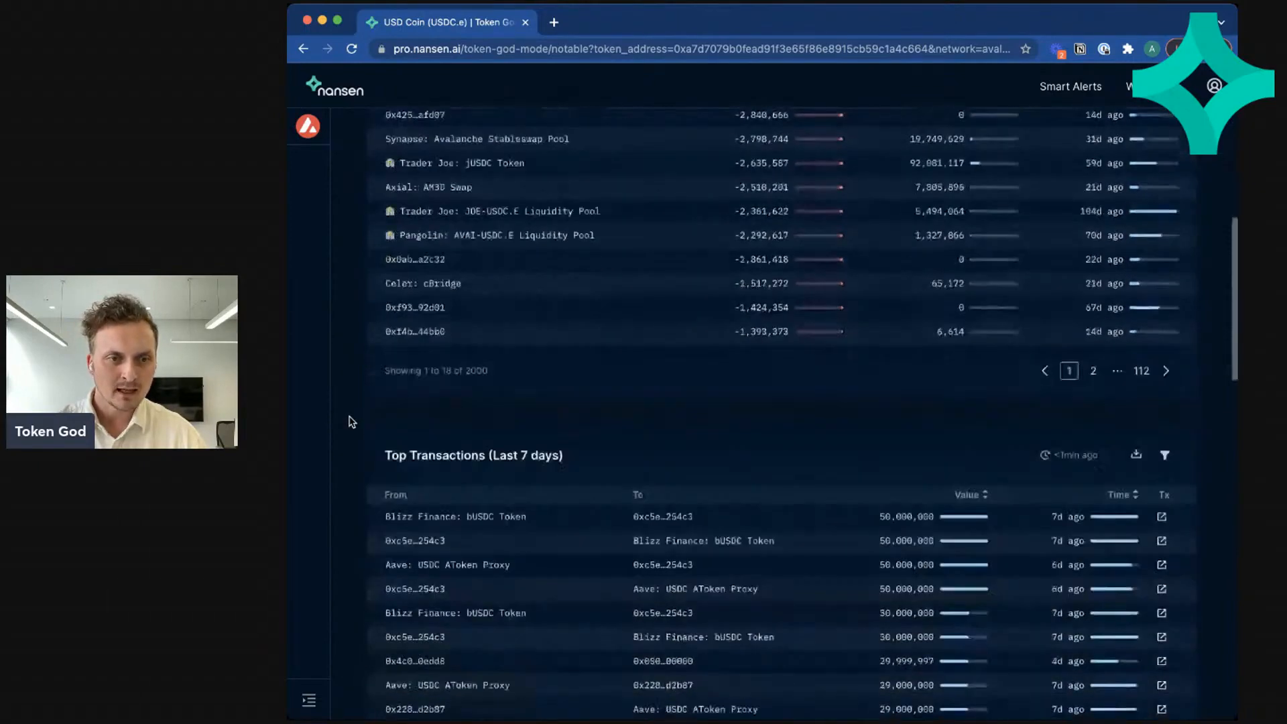
scroll(down, 3)
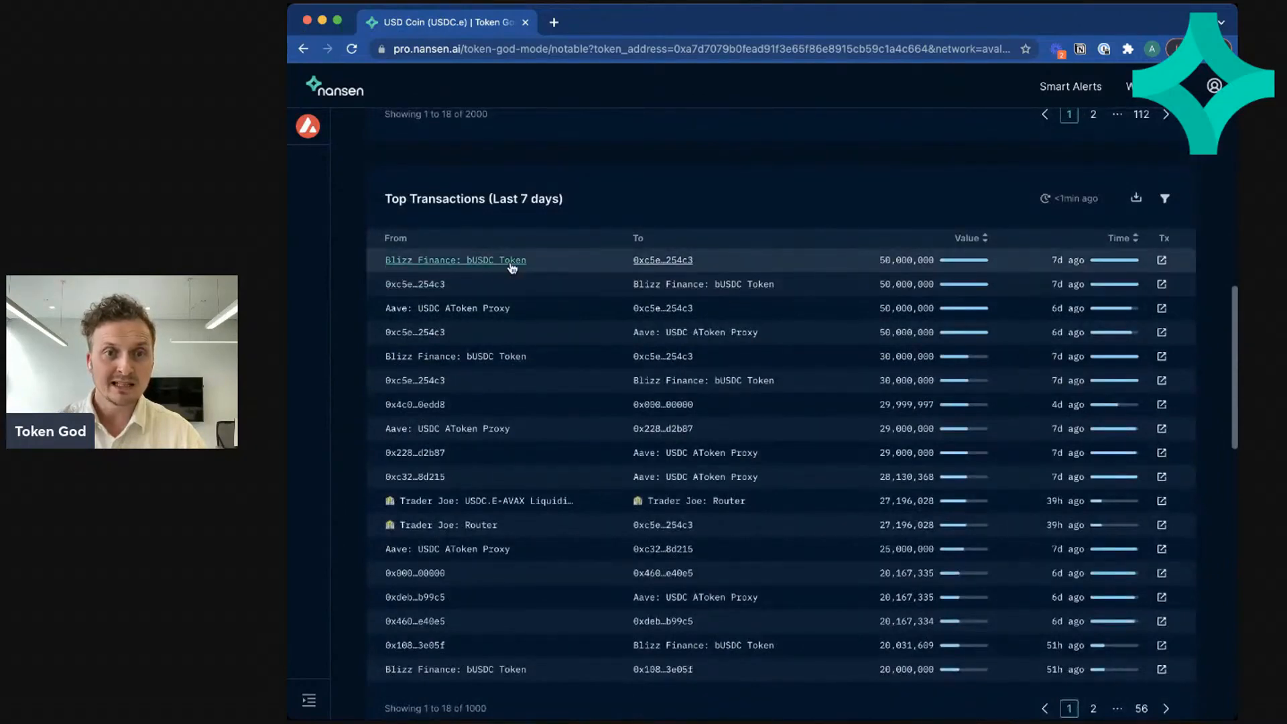
scroll(down, 3)
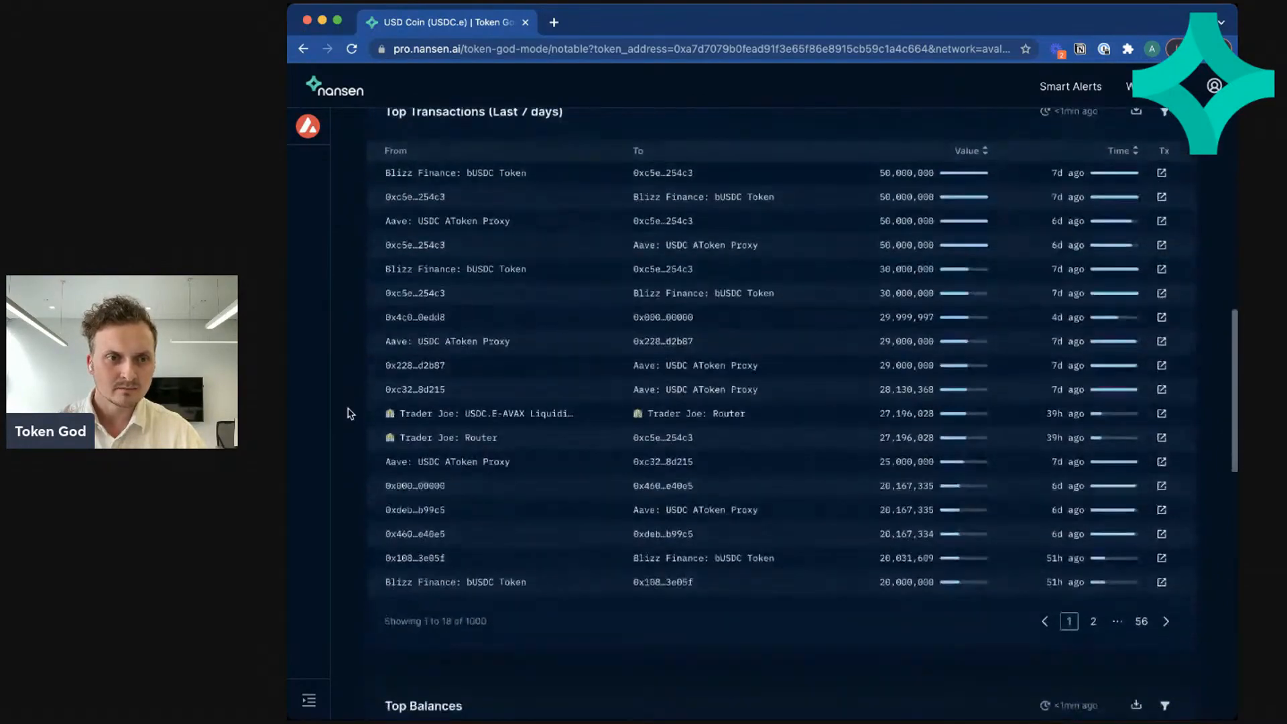
scroll(down, 3)
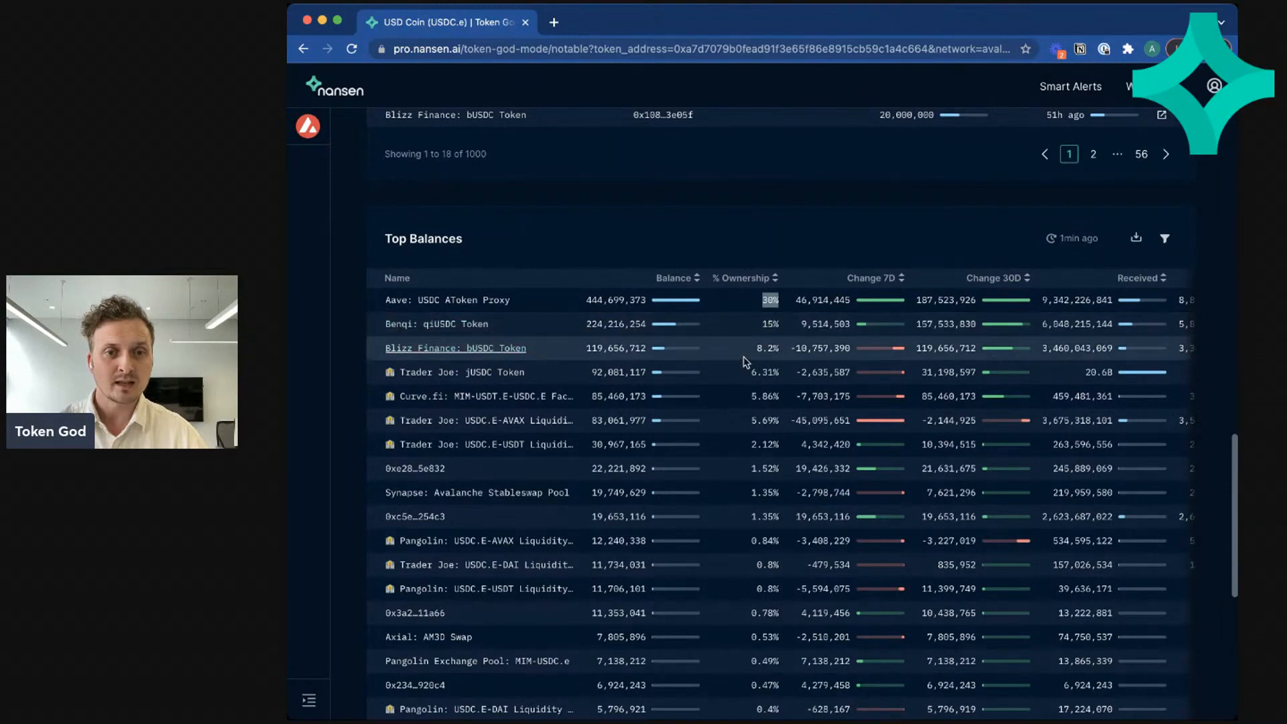
mouse_move(341, 467)
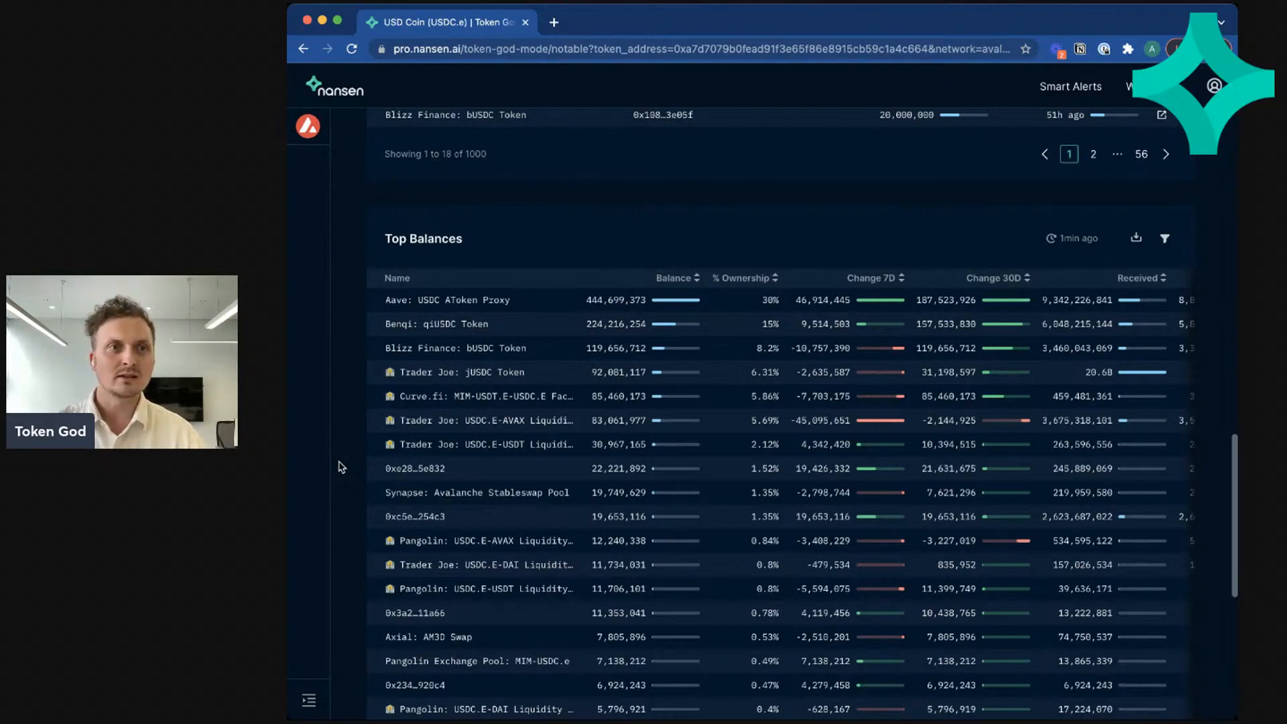
Step: Scroll further to the Top Balances table of USDC.e holders with ownership percentages
scroll(down, 3)
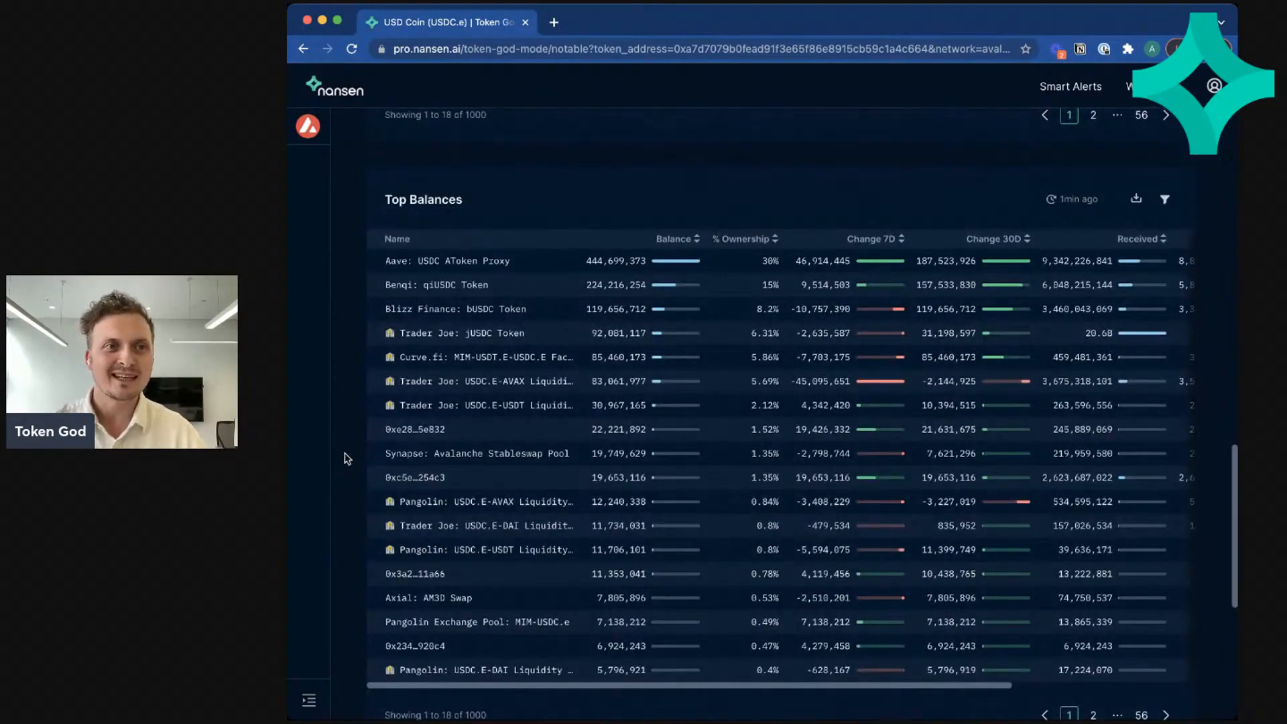
scroll(down, 3)
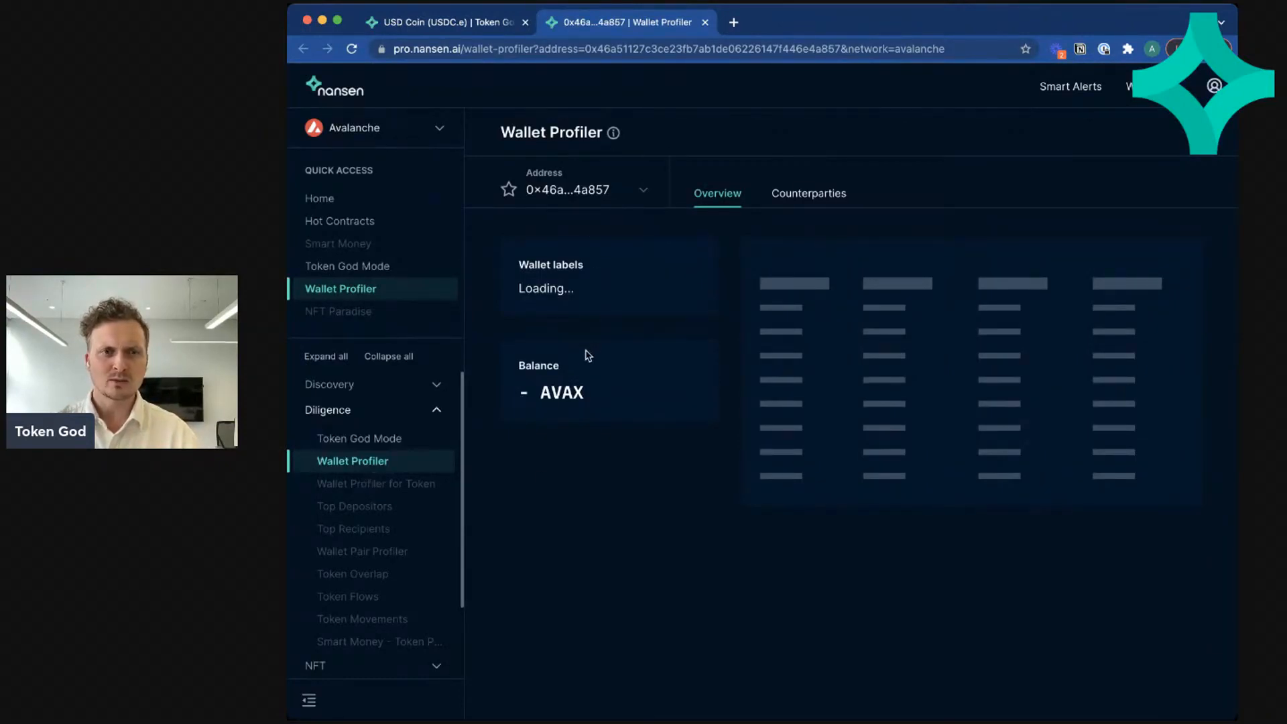
mouse_move(632, 346)
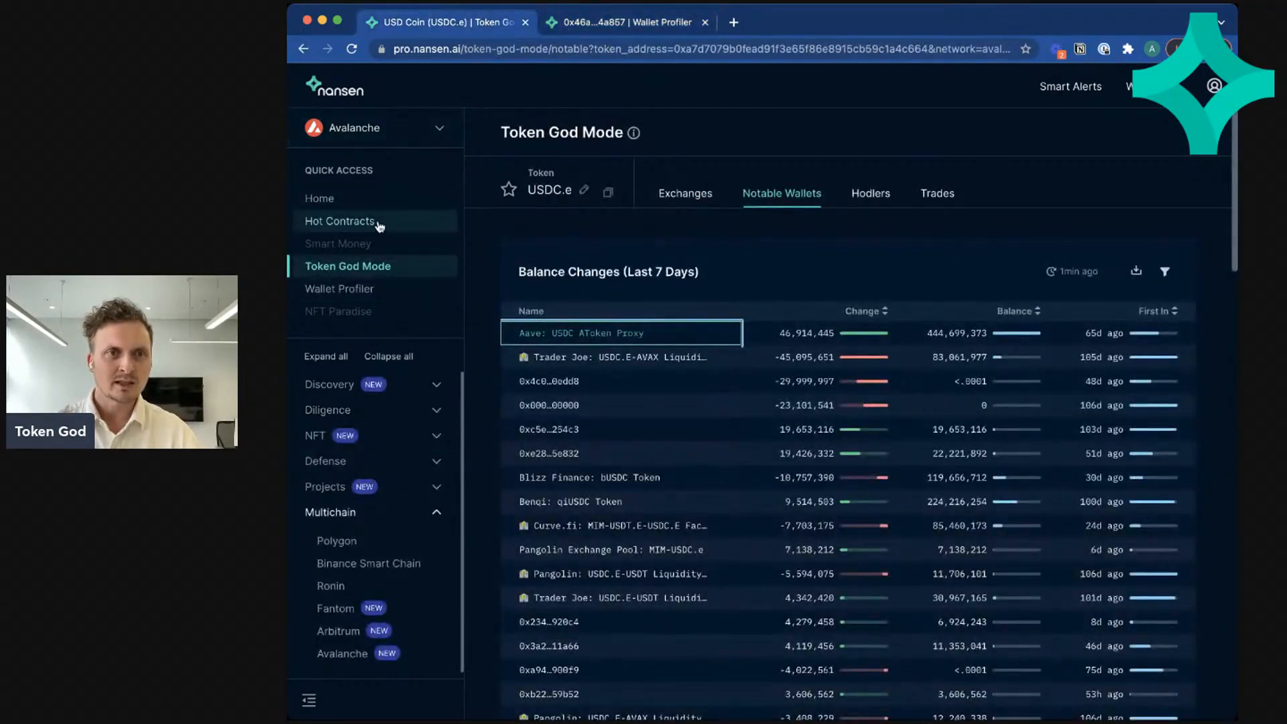
Step: Go back to the Avalanche Hot Contracts list from the sidebar's Quick Access
click(339, 221)
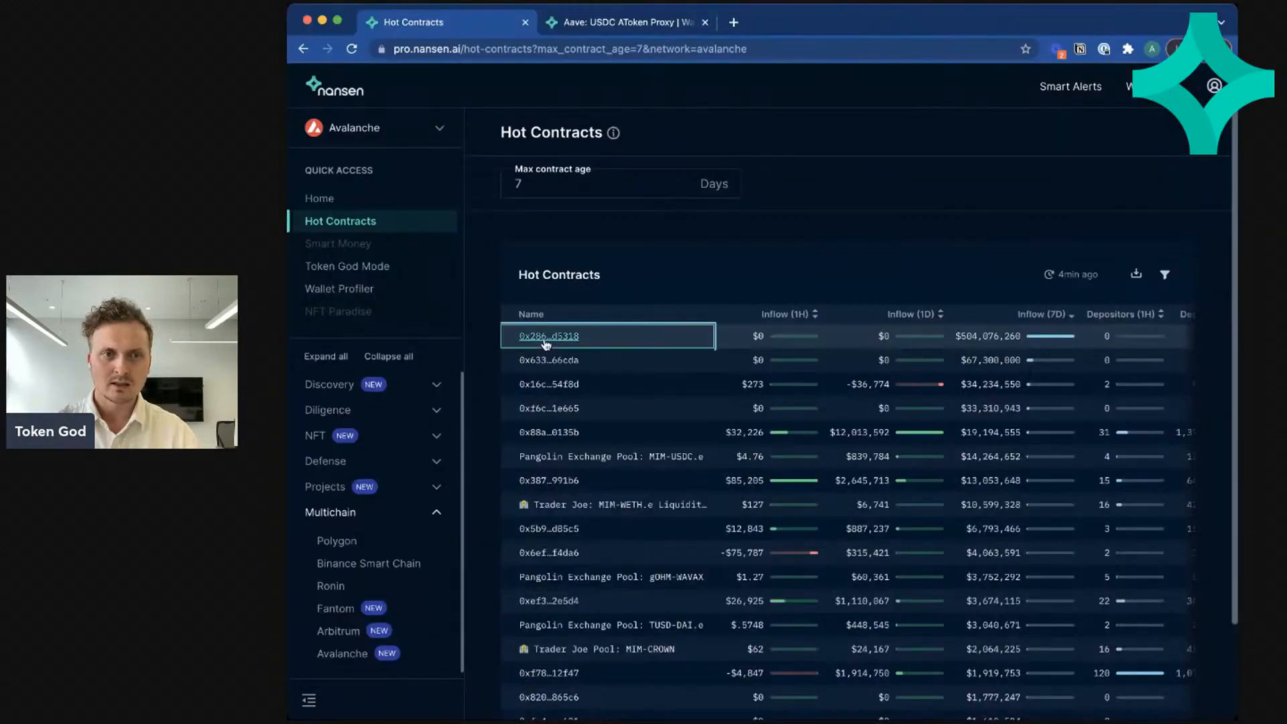
Step: Open the top hot contract (0x286…d5318) in Wallet Profiler and view the Aave wallet's Counterparties
click(547, 336)
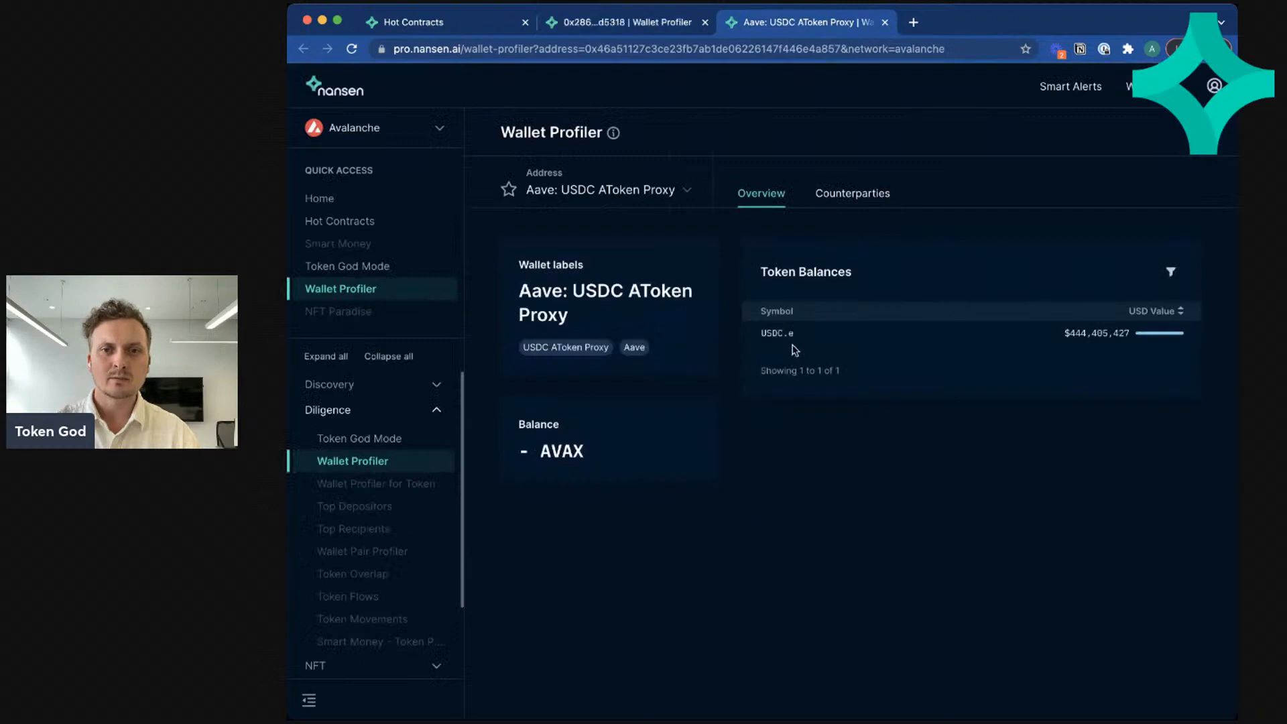
mouse_move(790, 359)
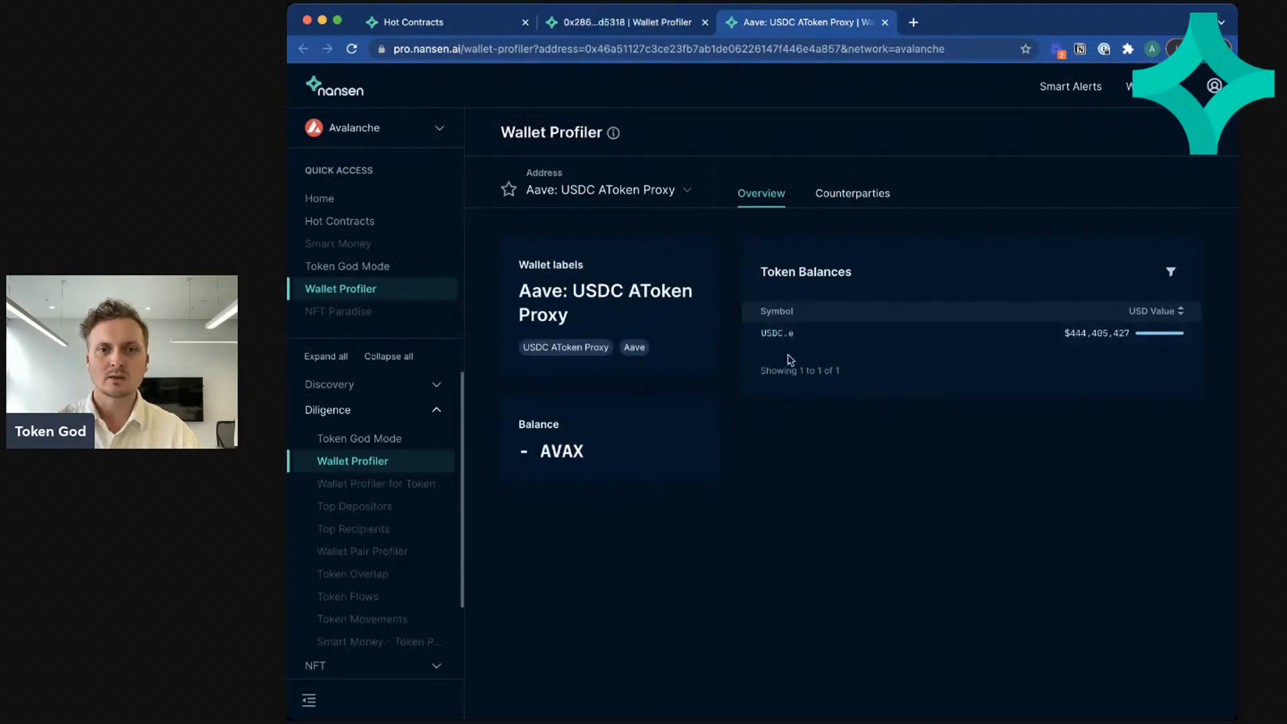
mouse_move(796, 201)
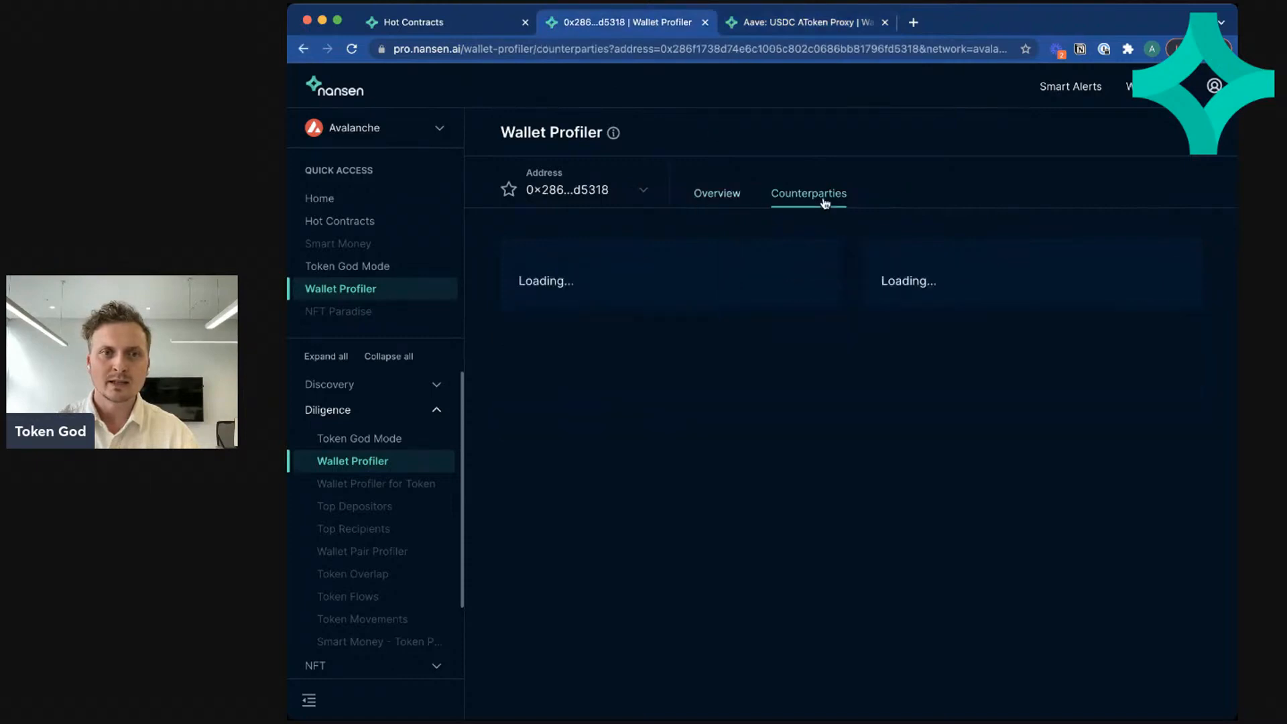
click(805, 23)
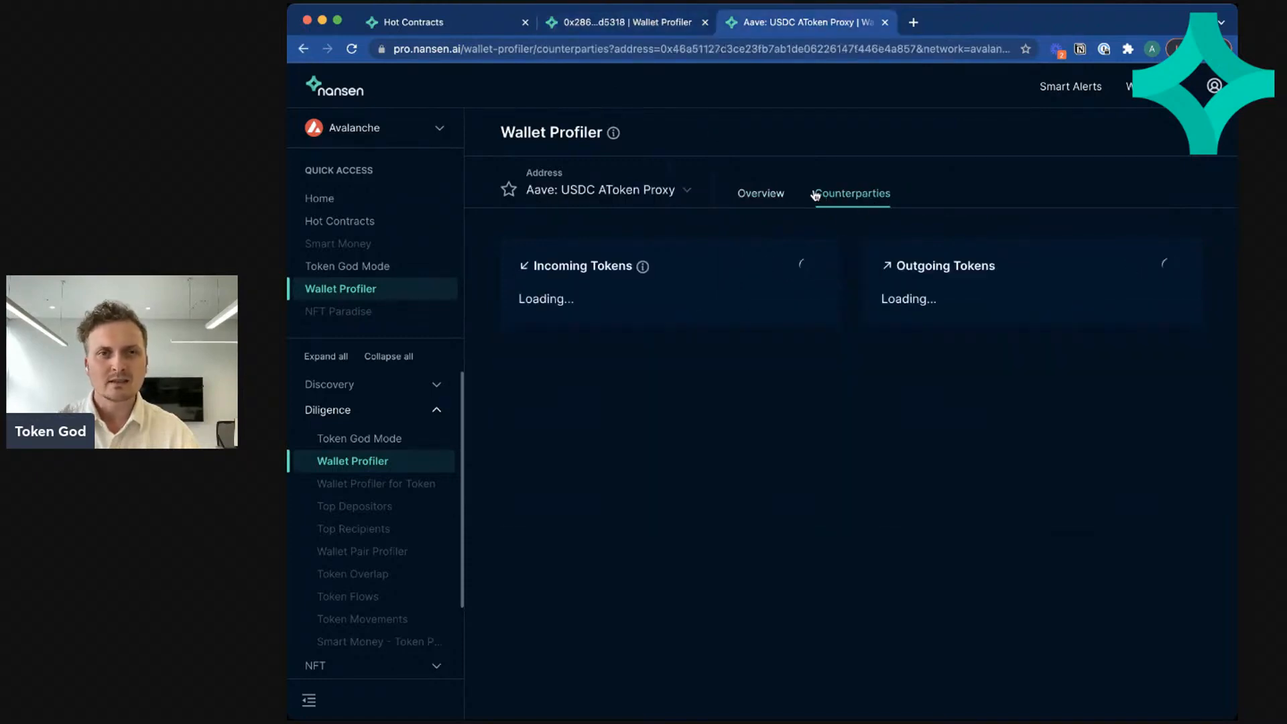